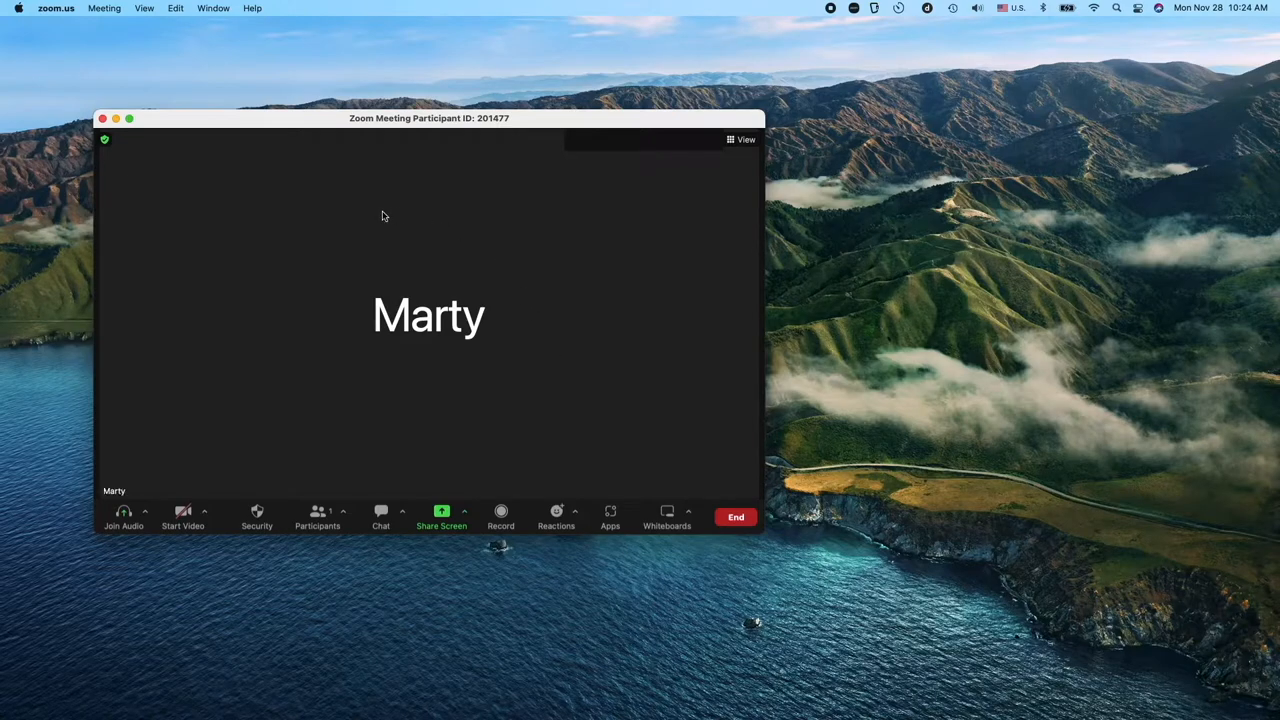
mouse_move(727, 314)
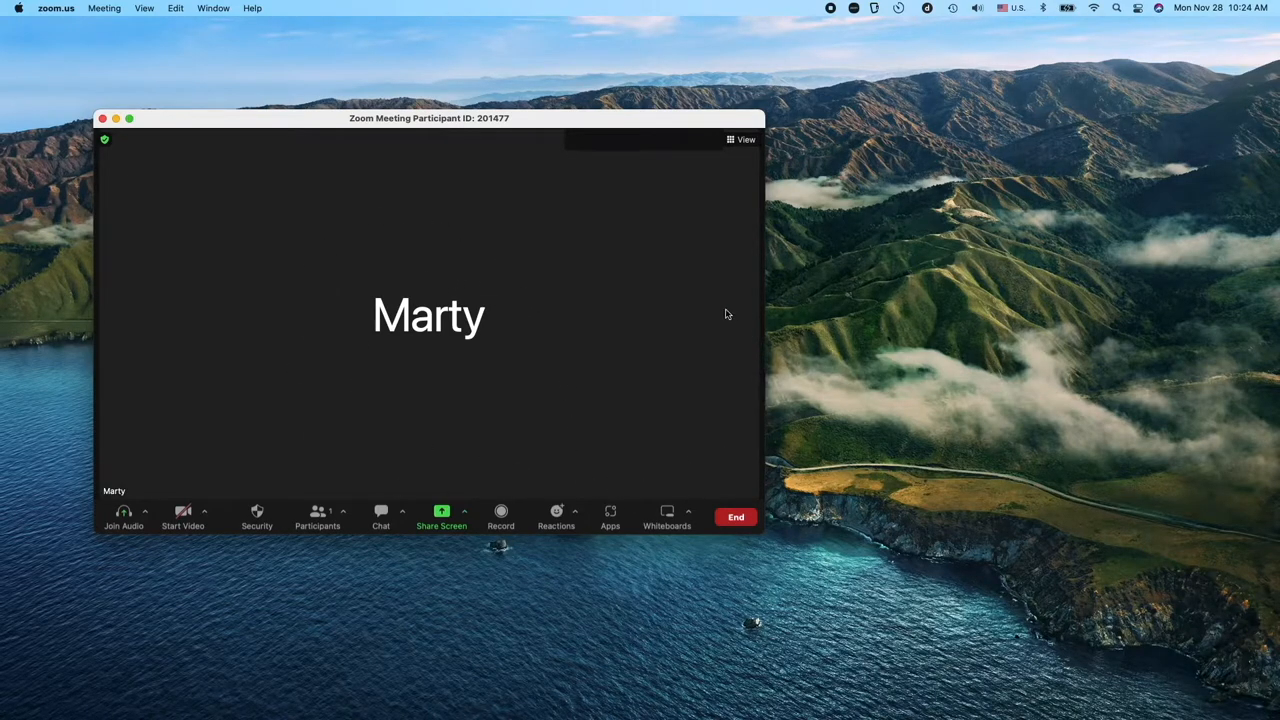
mouse_move(428, 227)
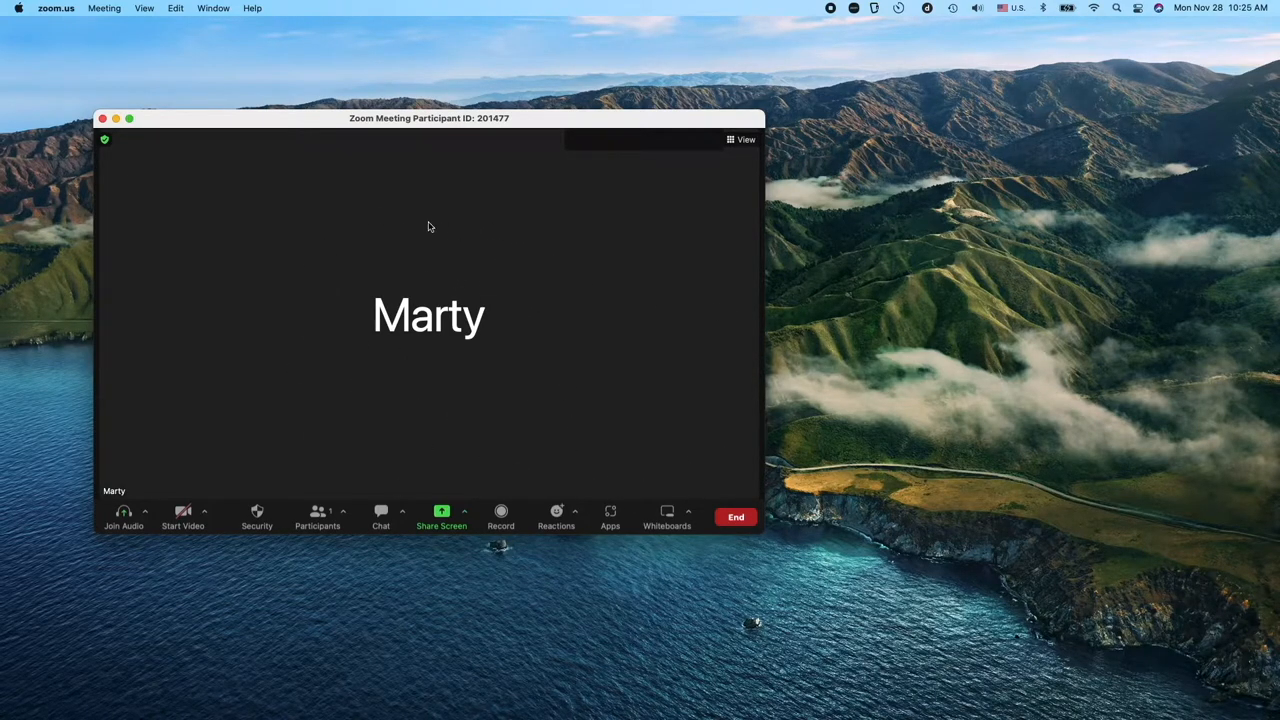
mouse_move(363, 411)
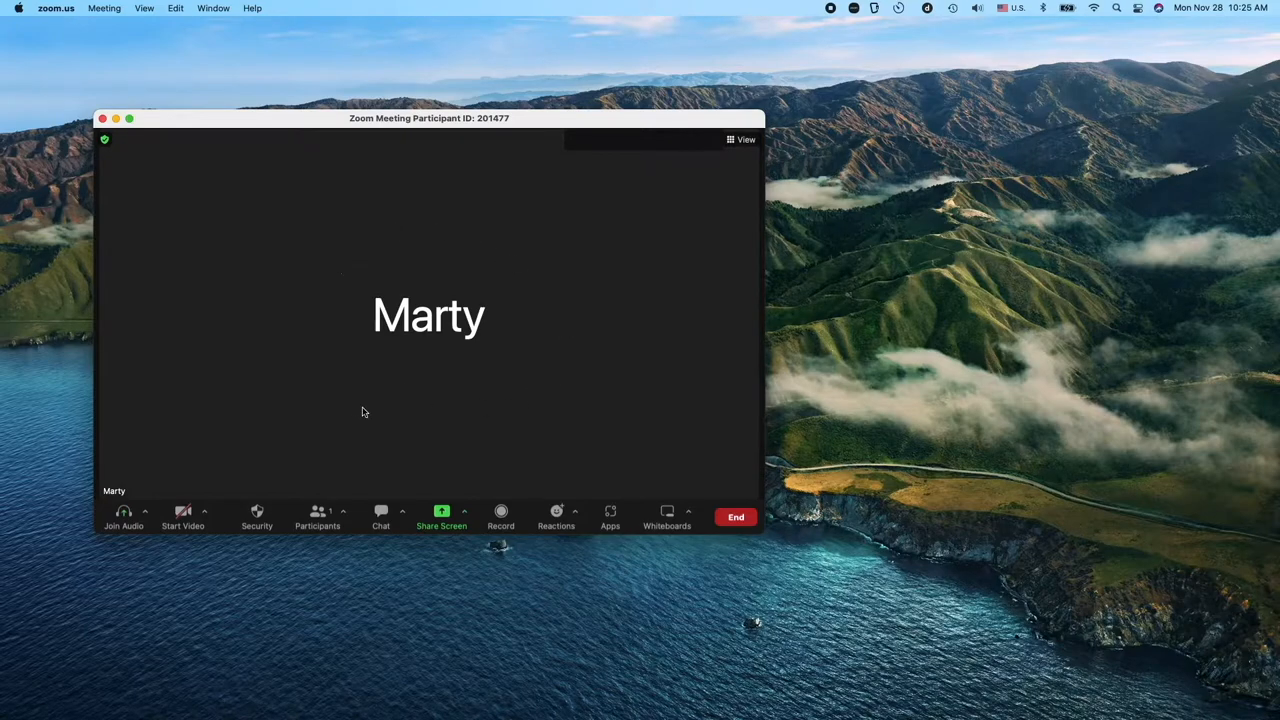
mouse_move(332, 379)
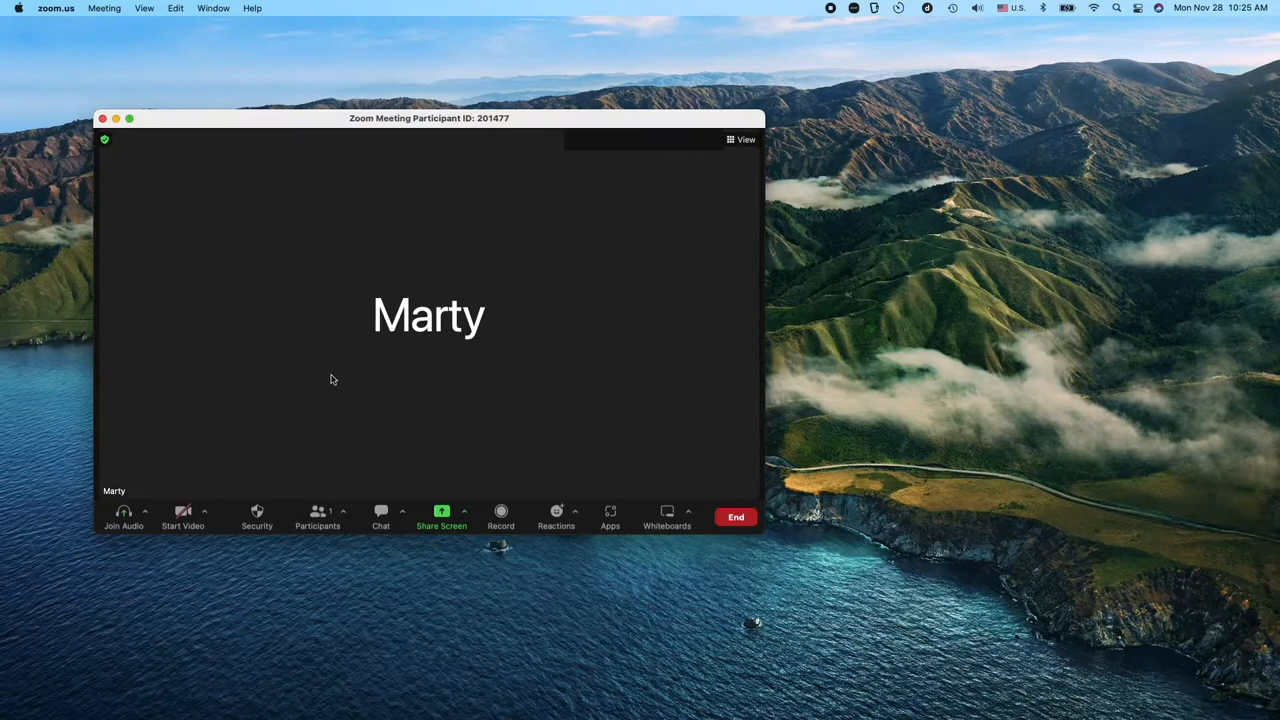
mouse_move(123, 517)
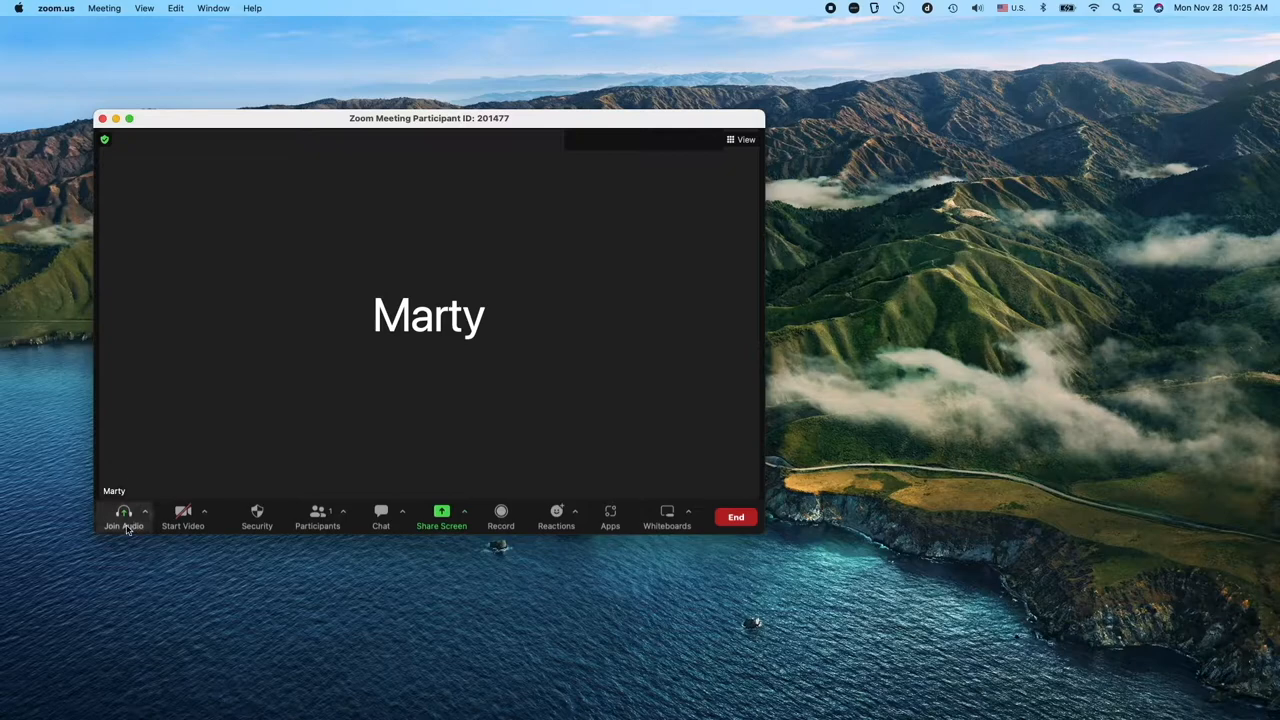
mouse_move(524, 411)
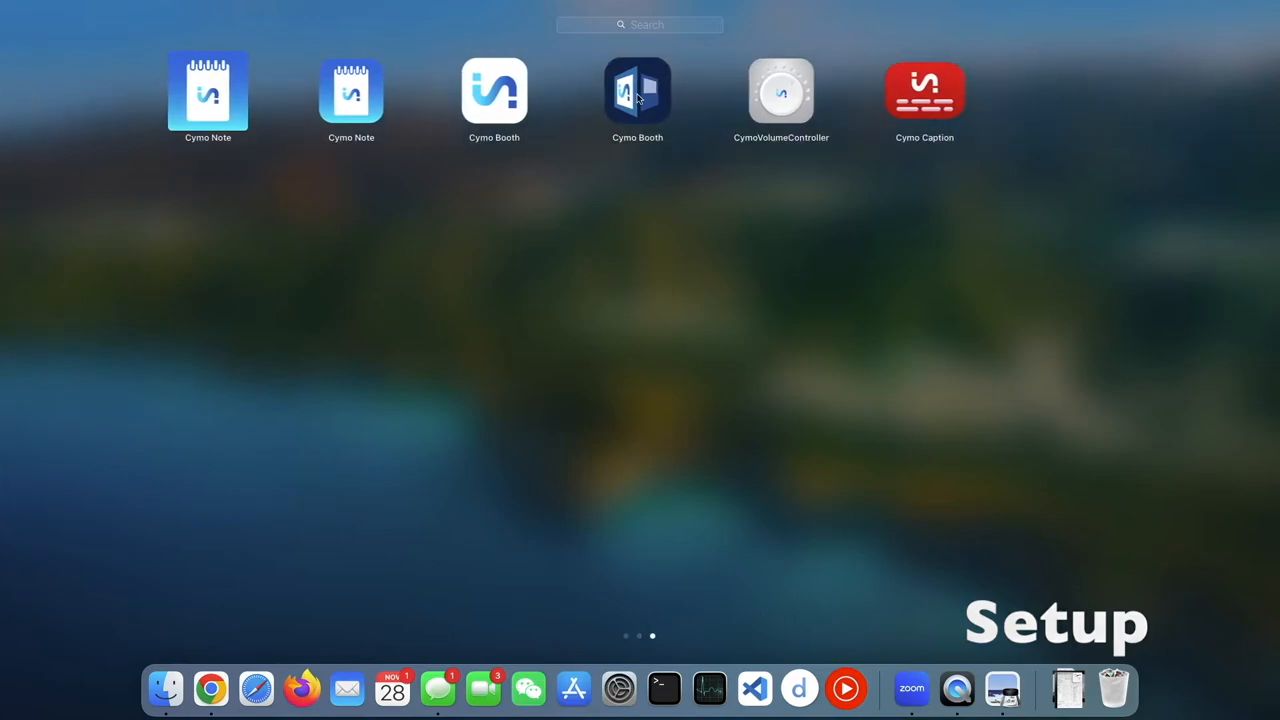
Step: Launch Cymo Booth from Launchpad beside the Zoom meeting
left_click(910, 688)
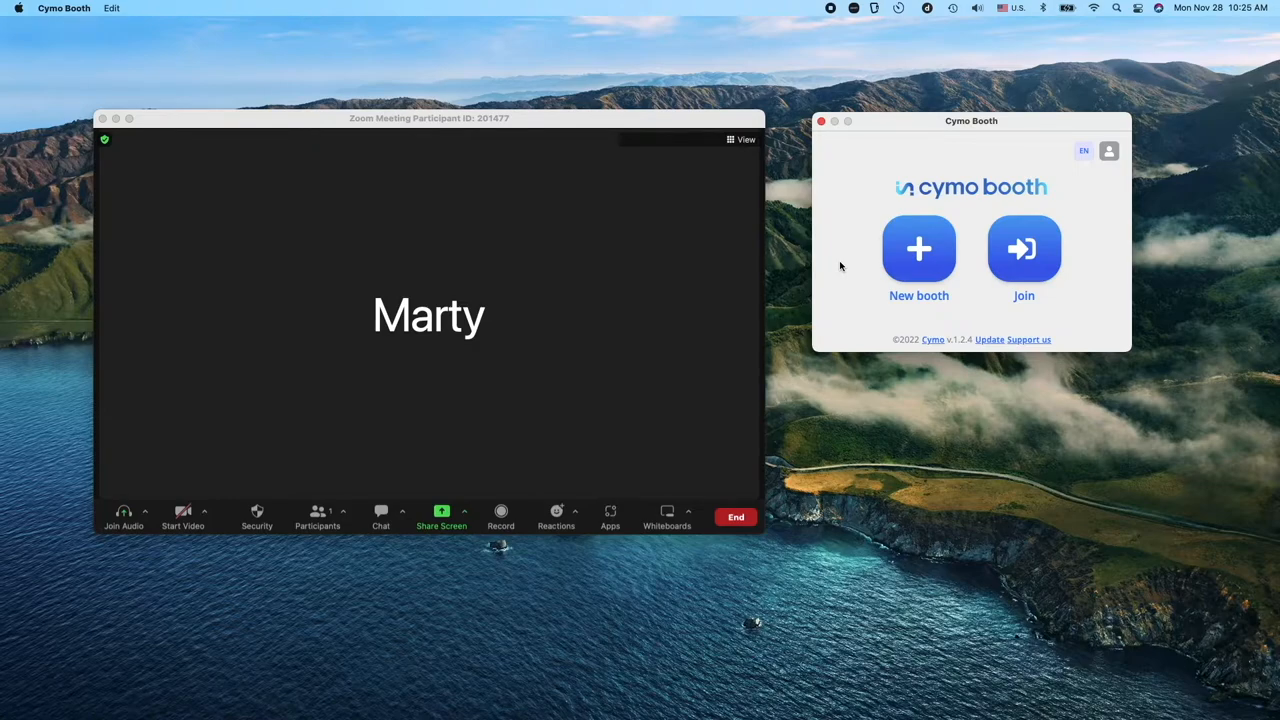
Step: Create a new booth, copy its invite URL, and enter the booth
left_click(918, 248)
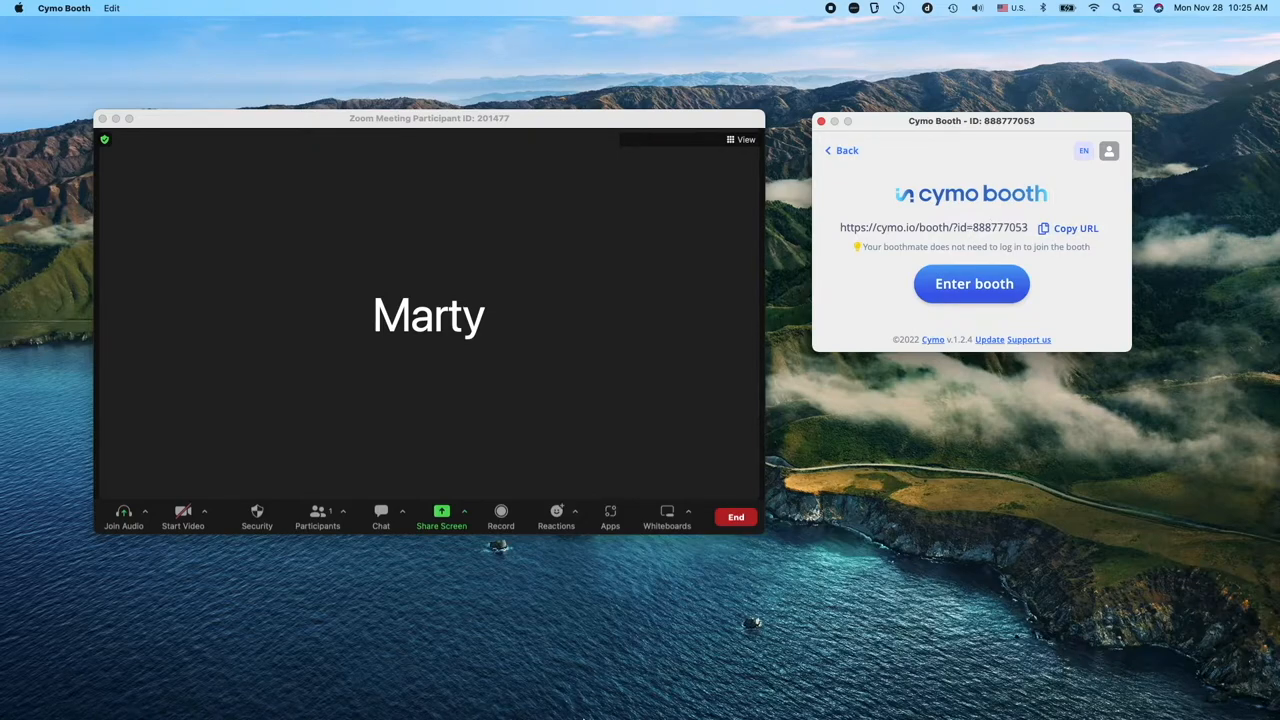
mouse_move(414, 689)
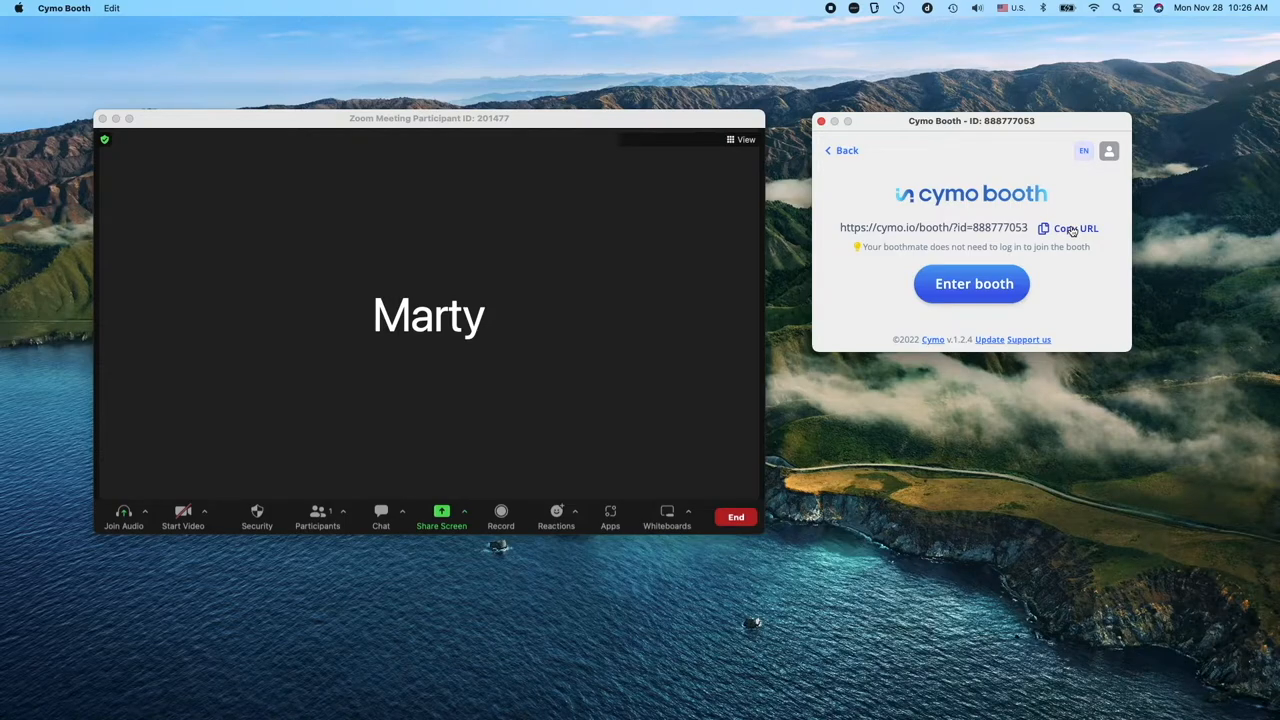
left_click(1043, 228)
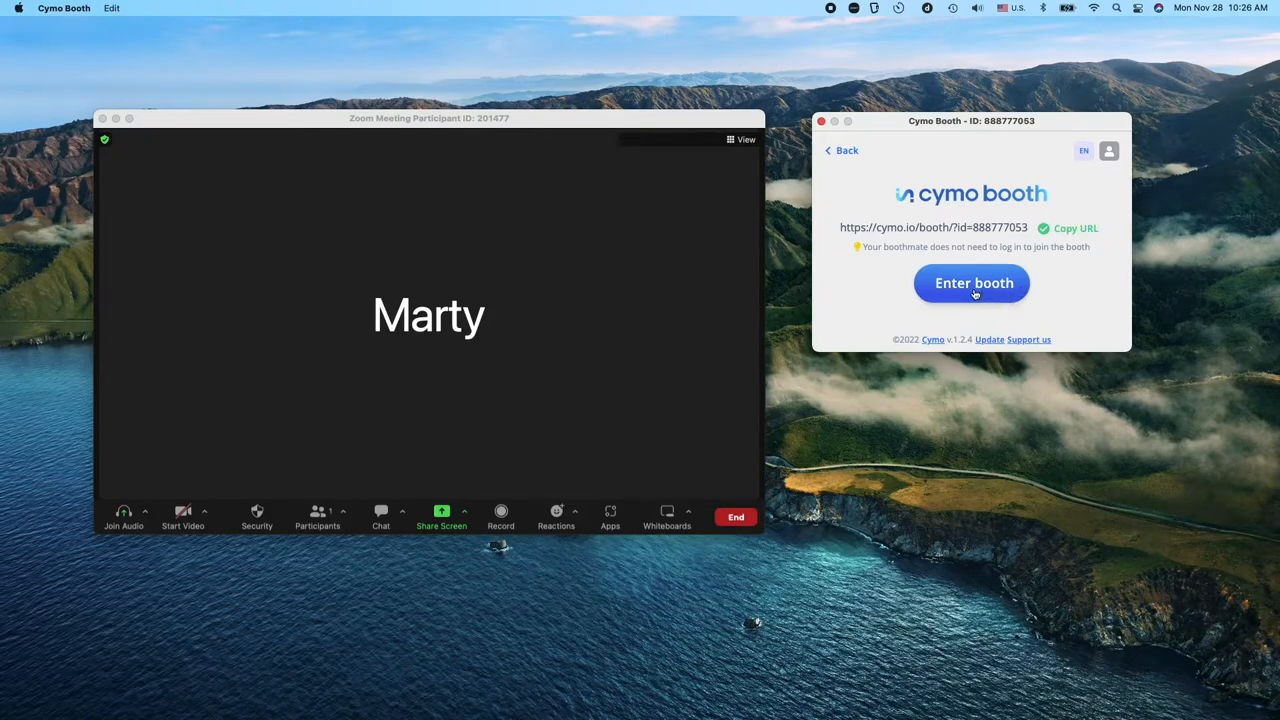
left_click(971, 283)
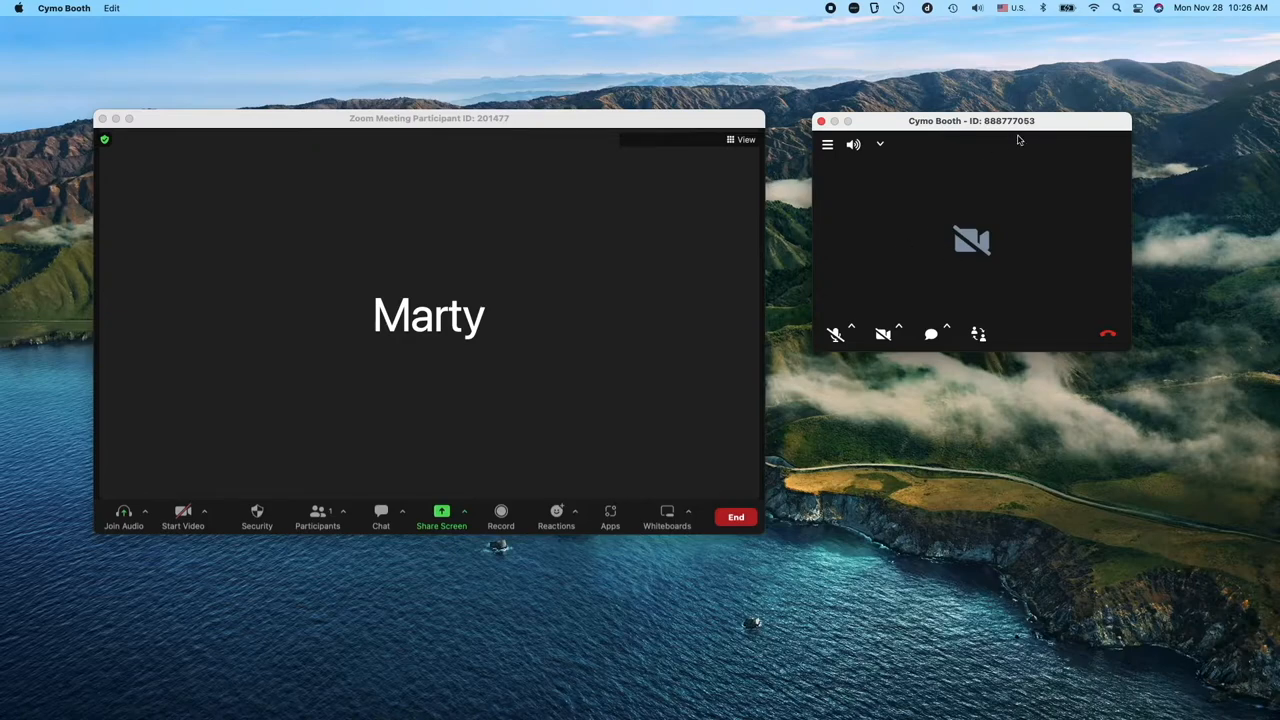
mouse_move(1031, 136)
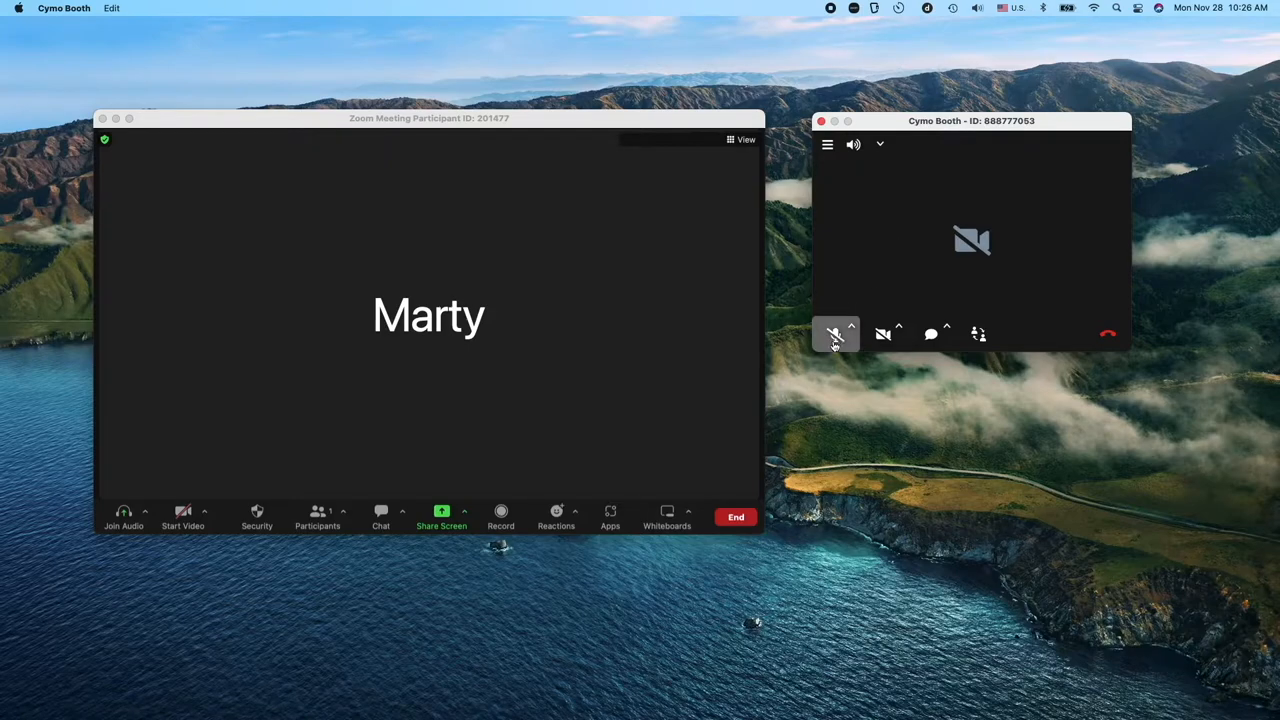
left_click(835, 333)
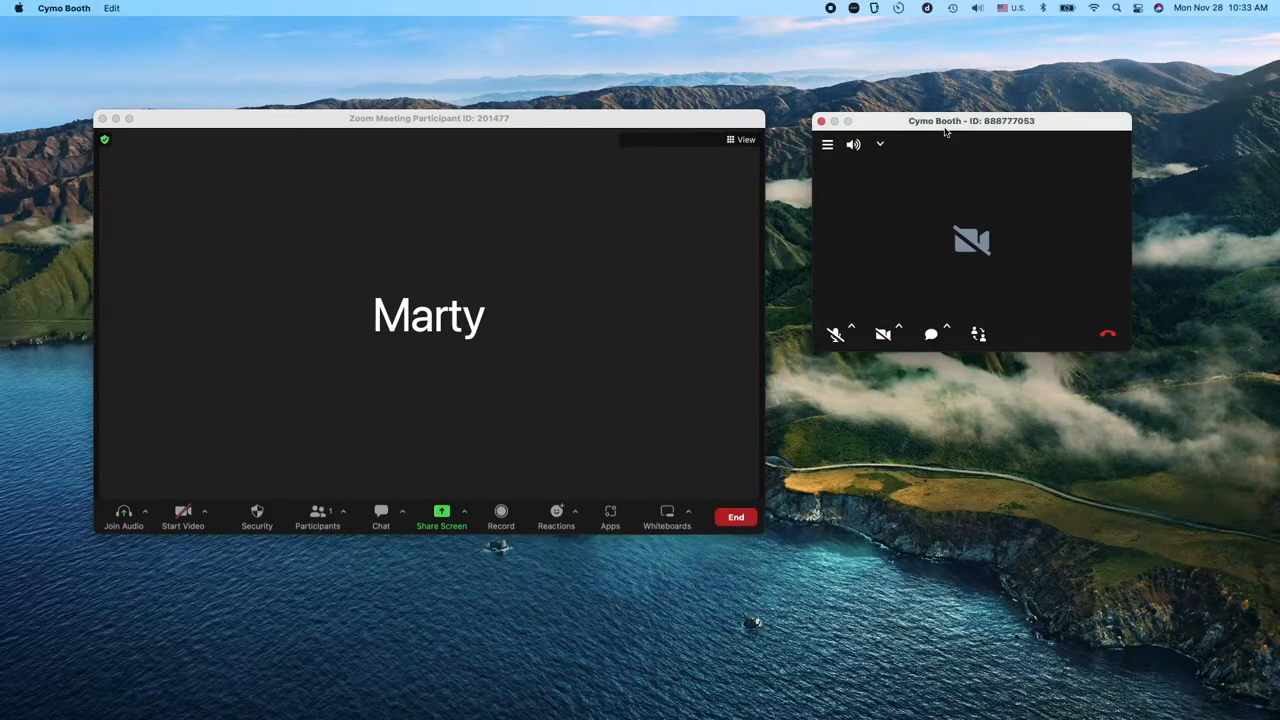
mouse_move(937, 215)
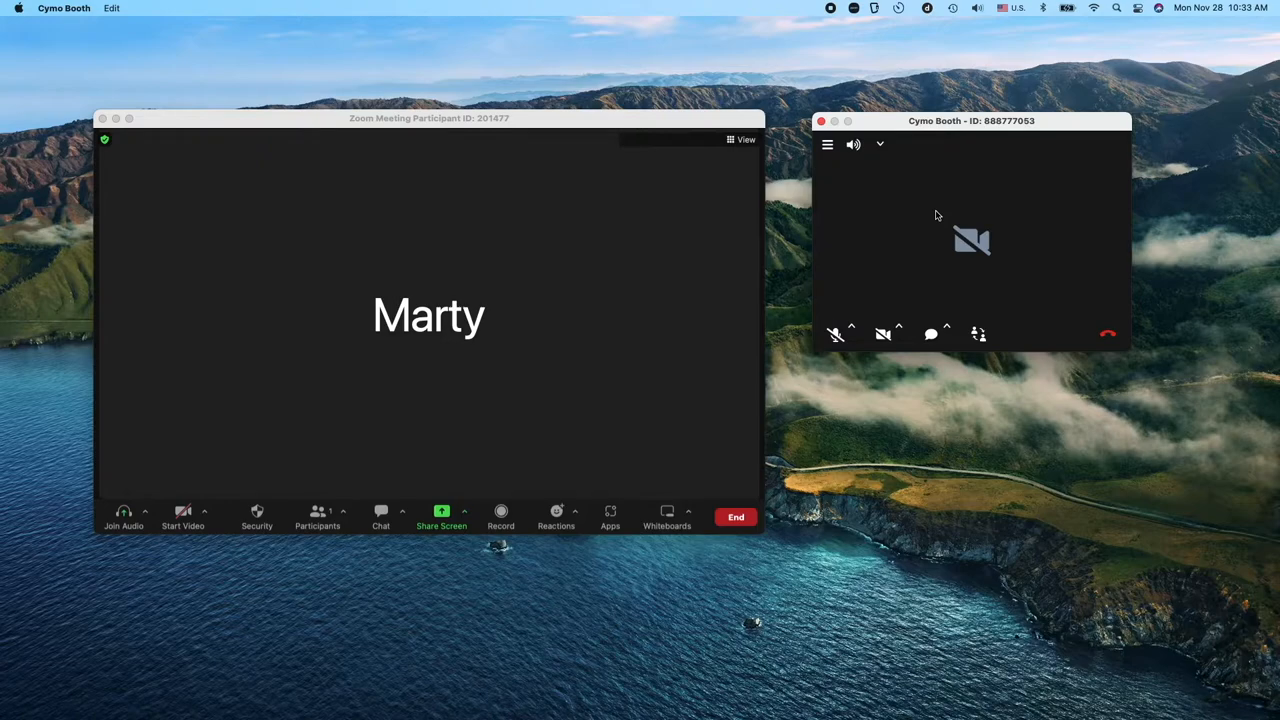
mouse_move(905, 237)
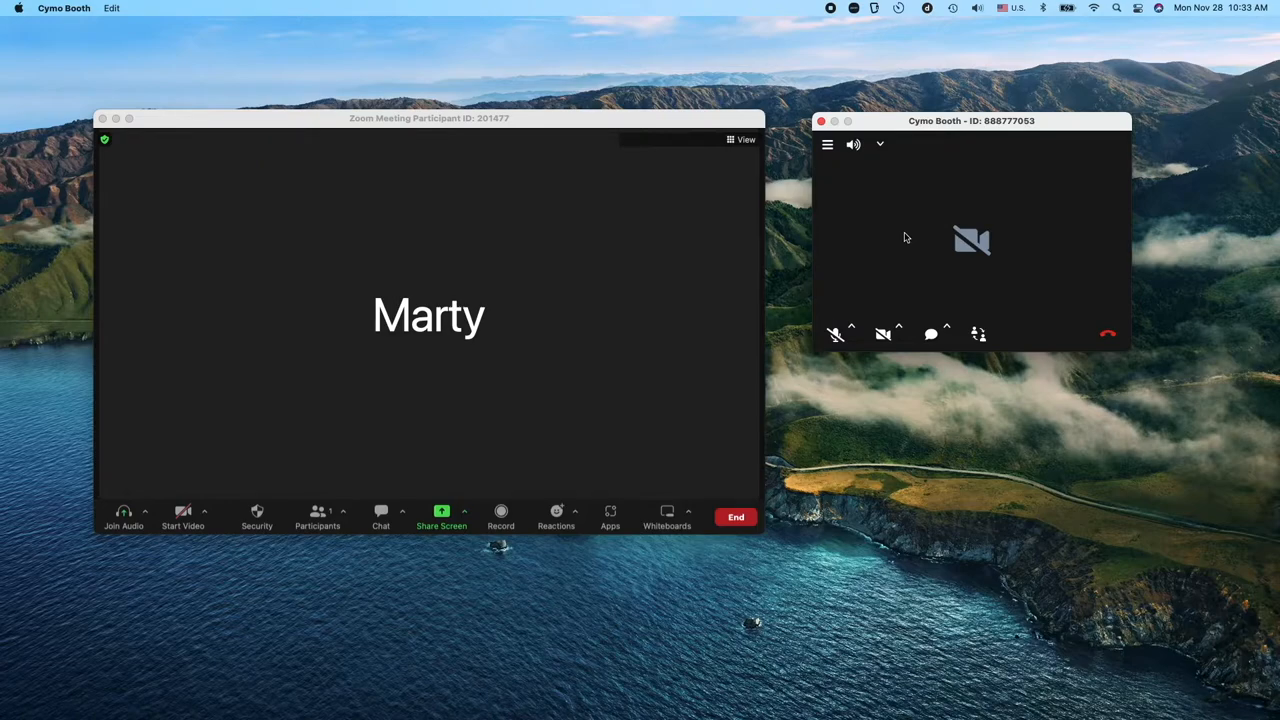
Step: Copy the booth URL from the Cymo Booth settings menu
left_click(827, 144)
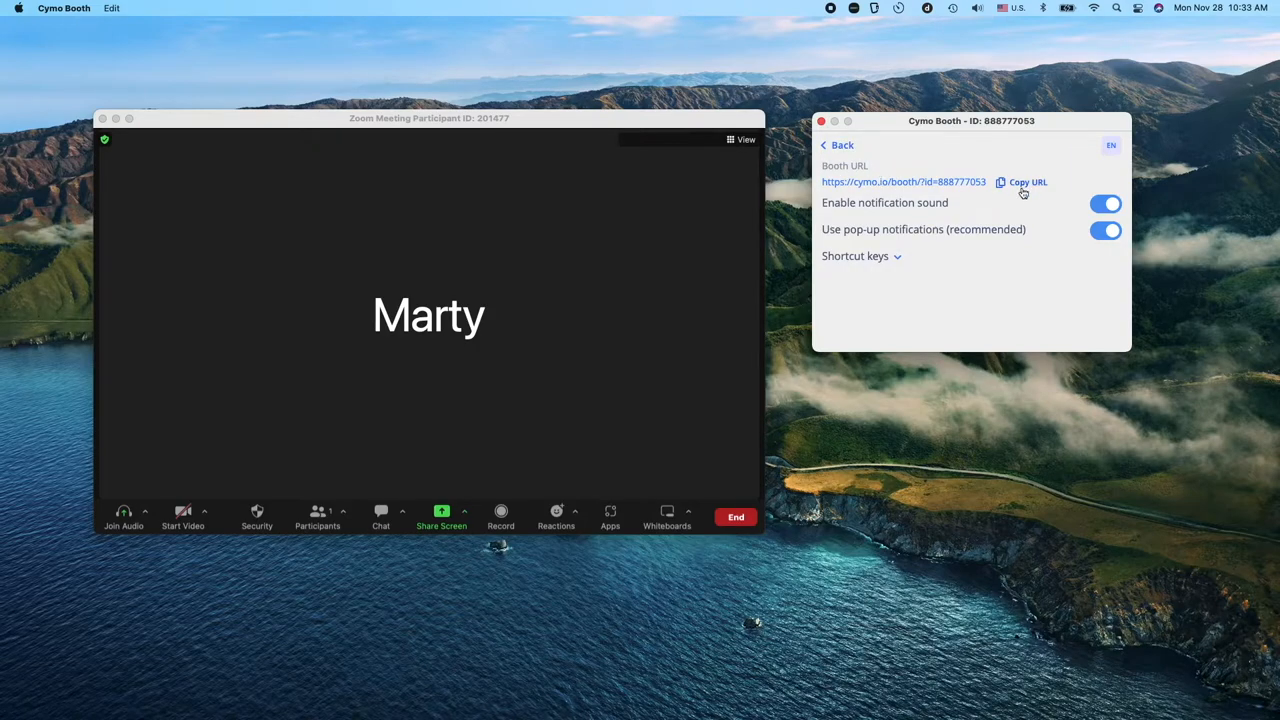
left_click(1028, 182)
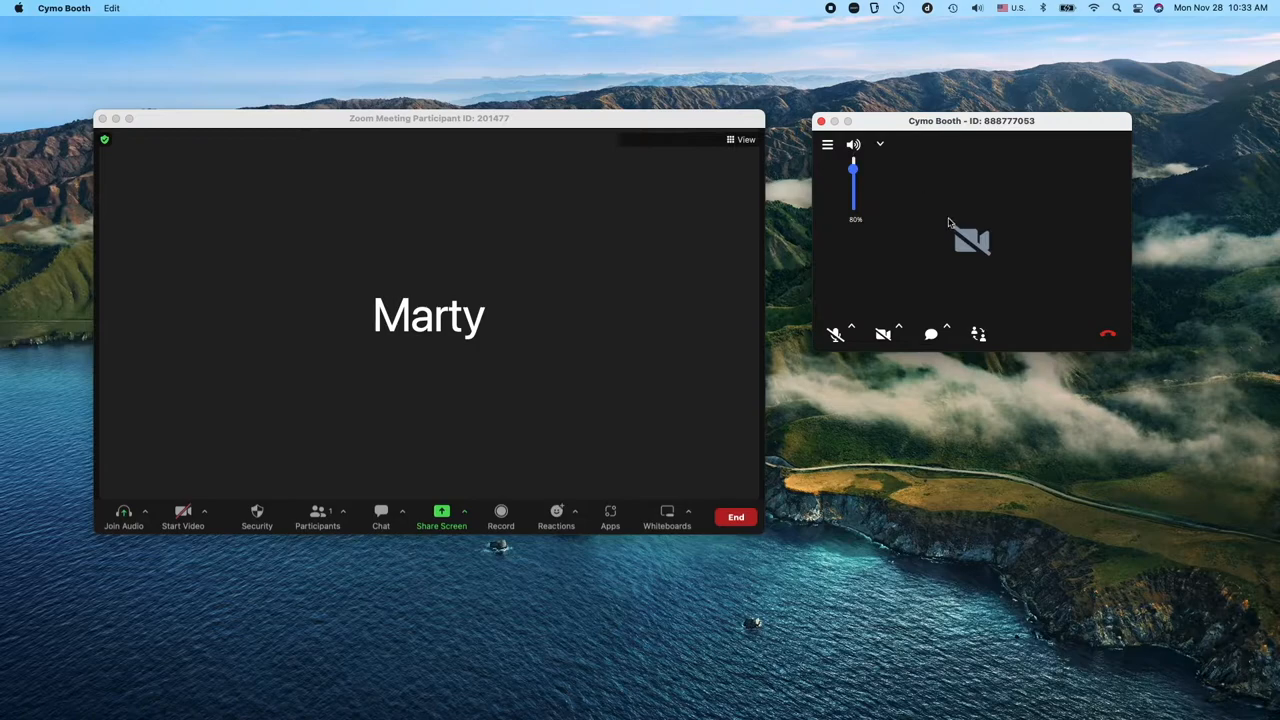
mouse_move(908, 271)
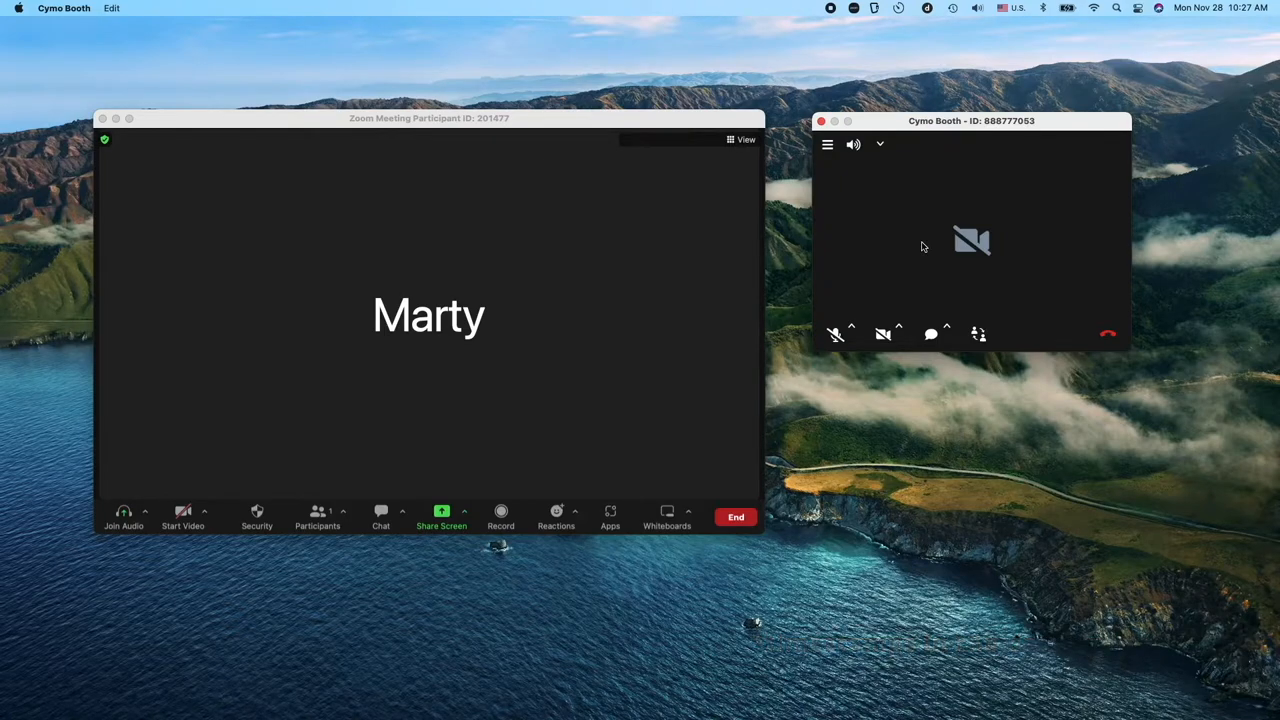
mouse_move(898, 257)
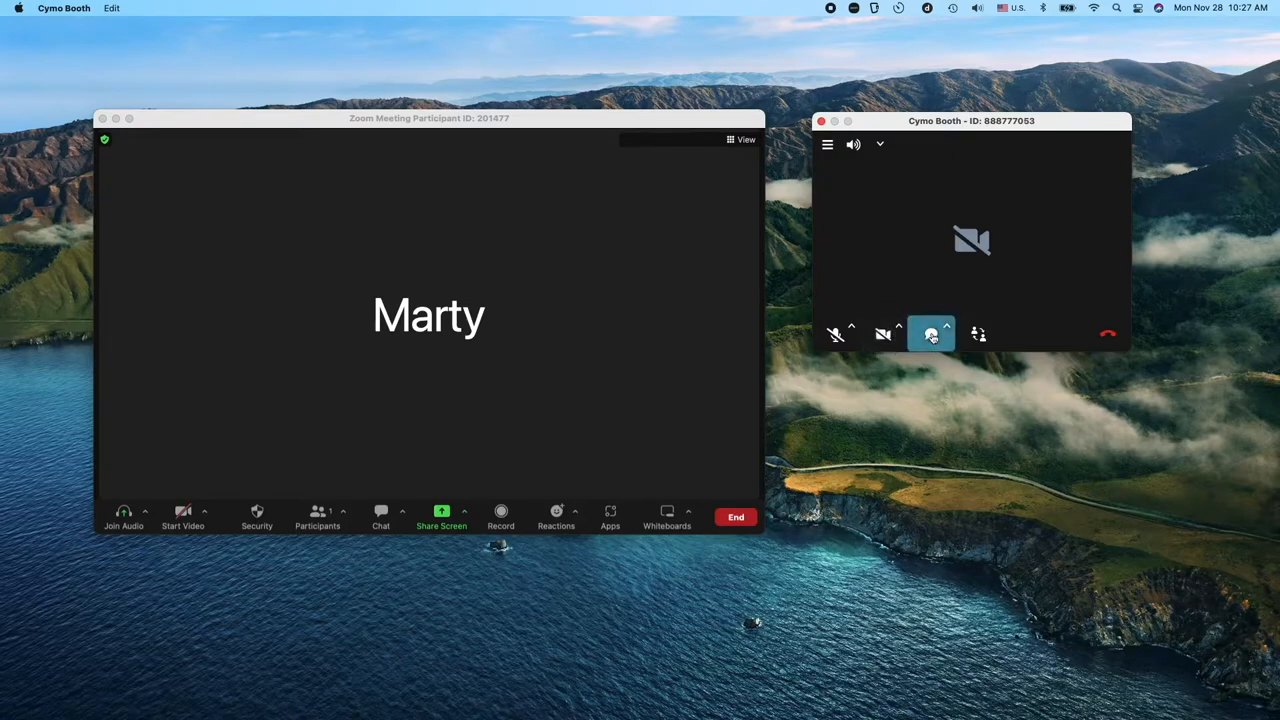
Step: Send a ready-made one-click message, then reopen the notification settings
left_click(930, 334)
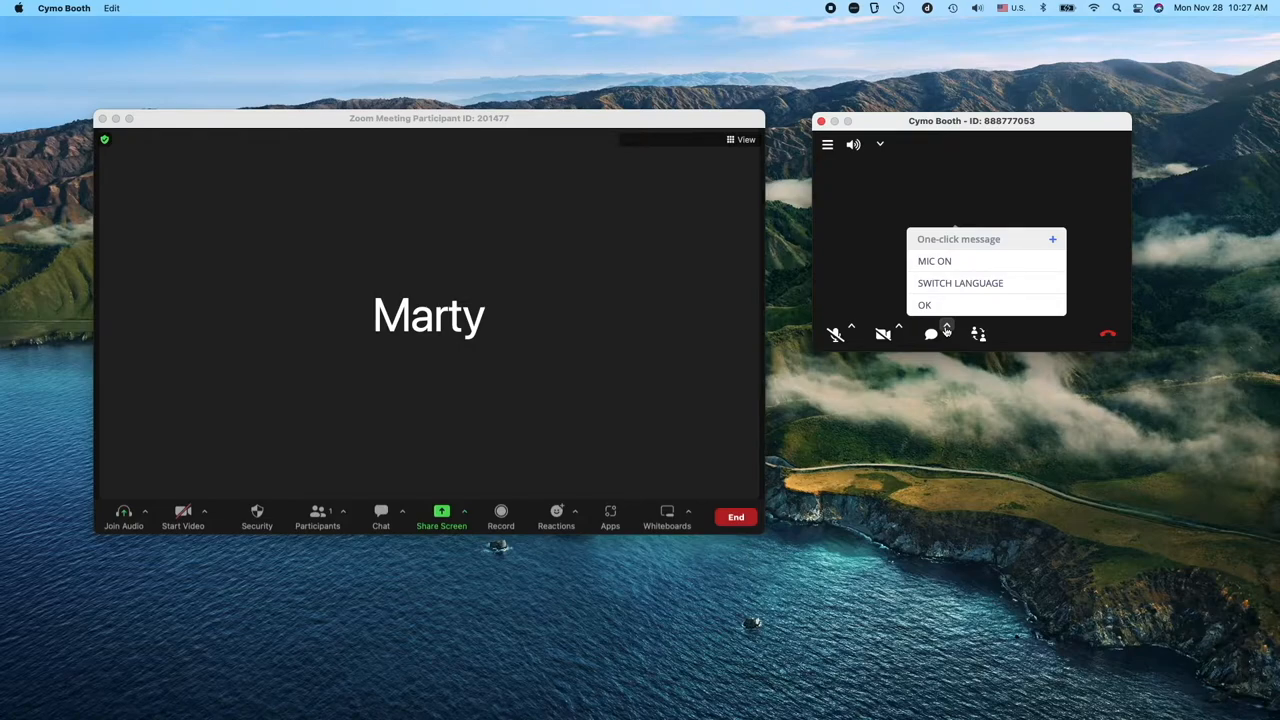
left_click(978, 334)
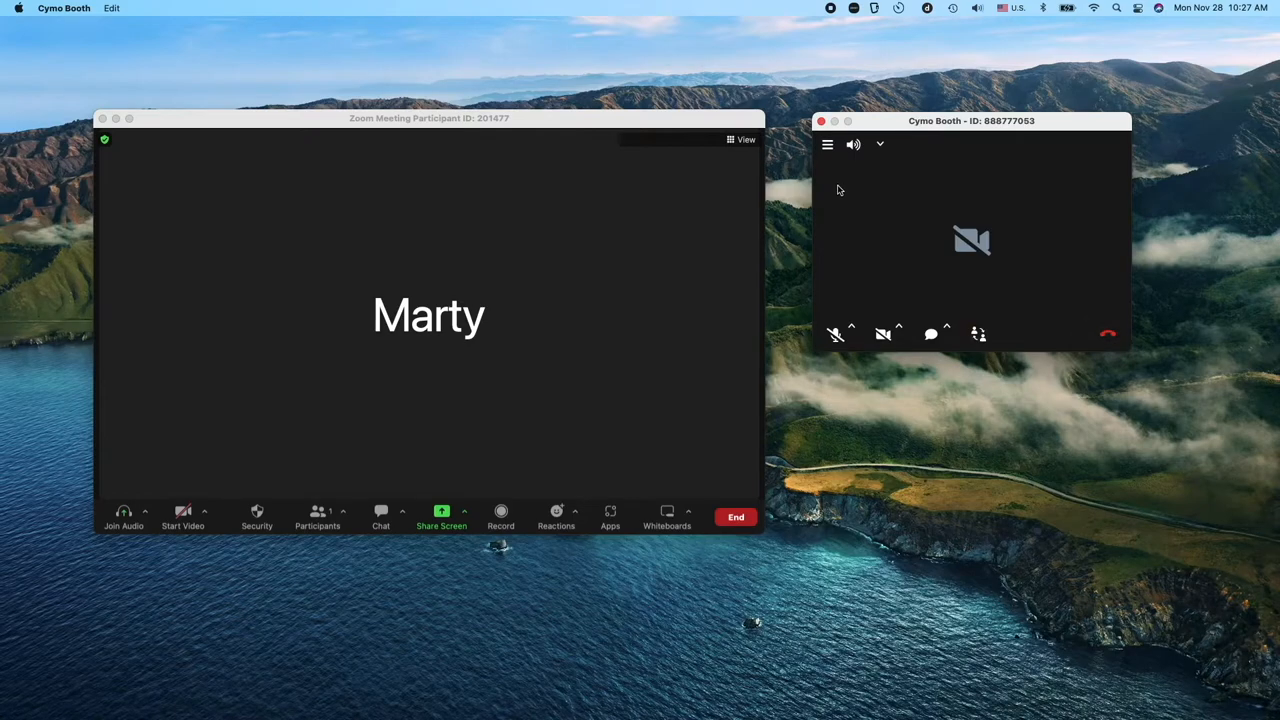
left_click(827, 144)
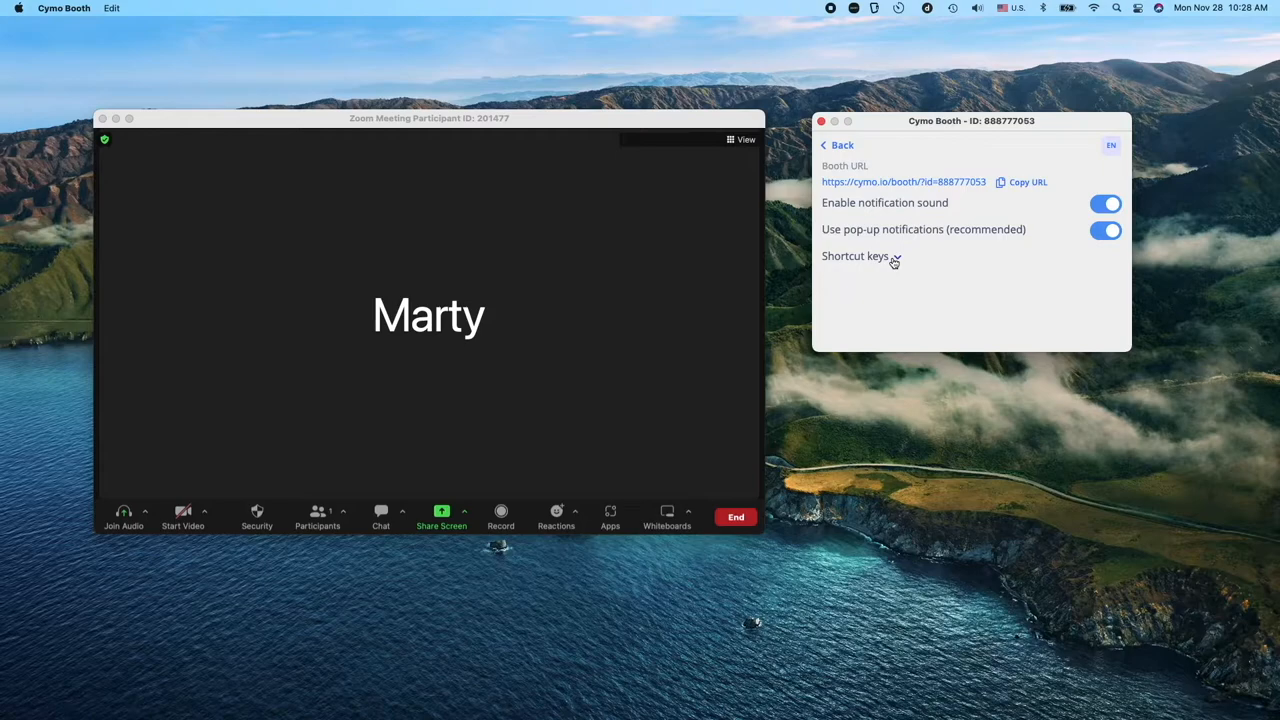
Step: Expand the Shortcut keys section in the booth settings
left_click(838, 145)
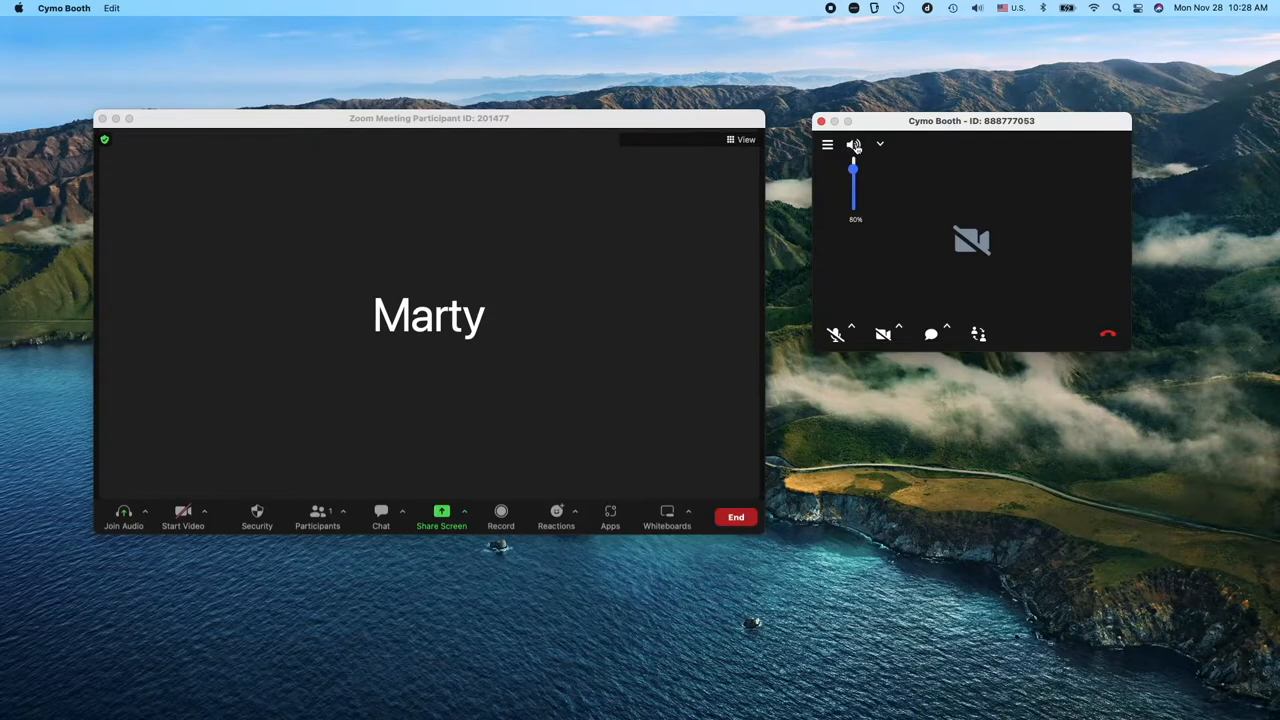
Step: Check the sound output device list with Headphones (Built-in) selected
left_click(879, 144)
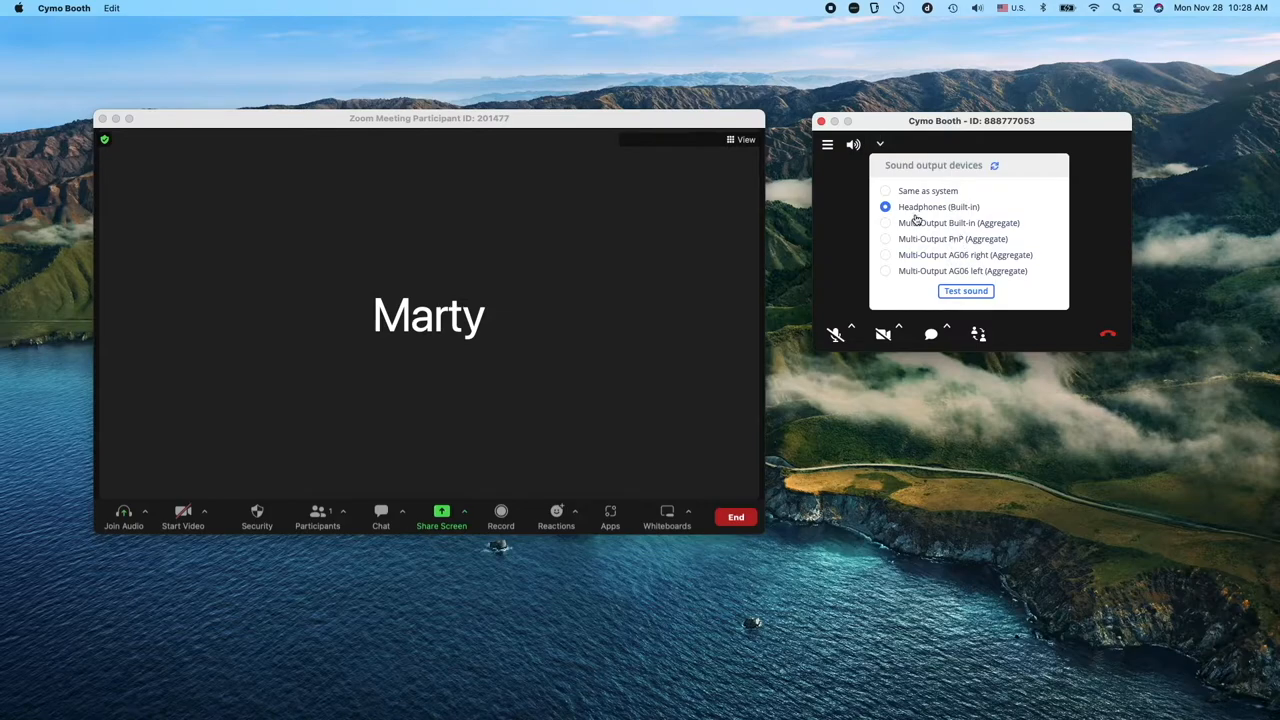
mouse_move(913, 213)
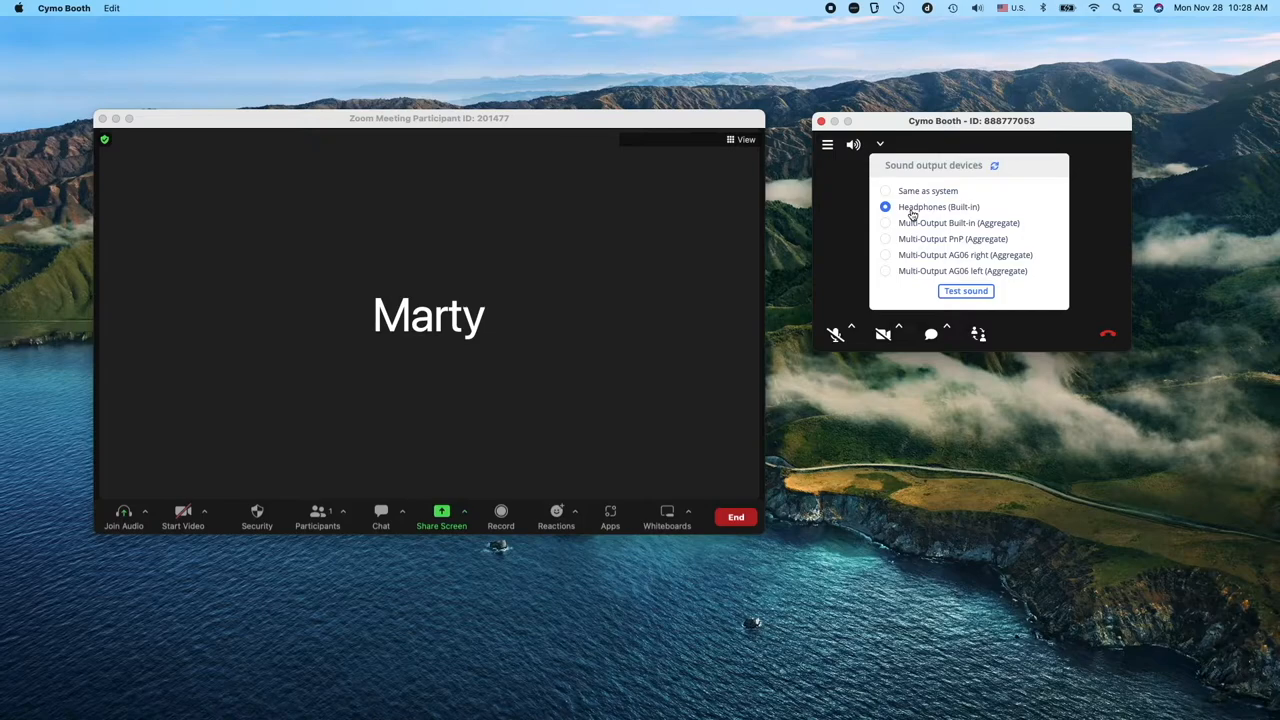
mouse_move(917, 218)
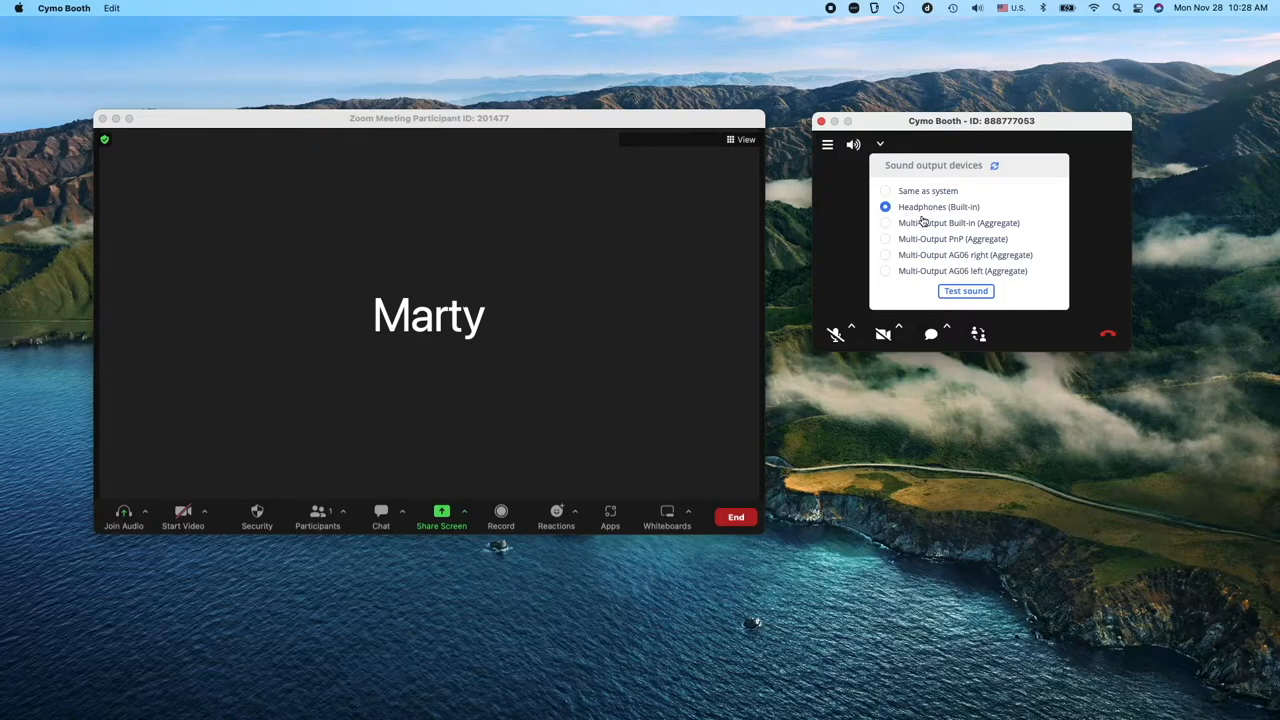
left_click(853, 144)
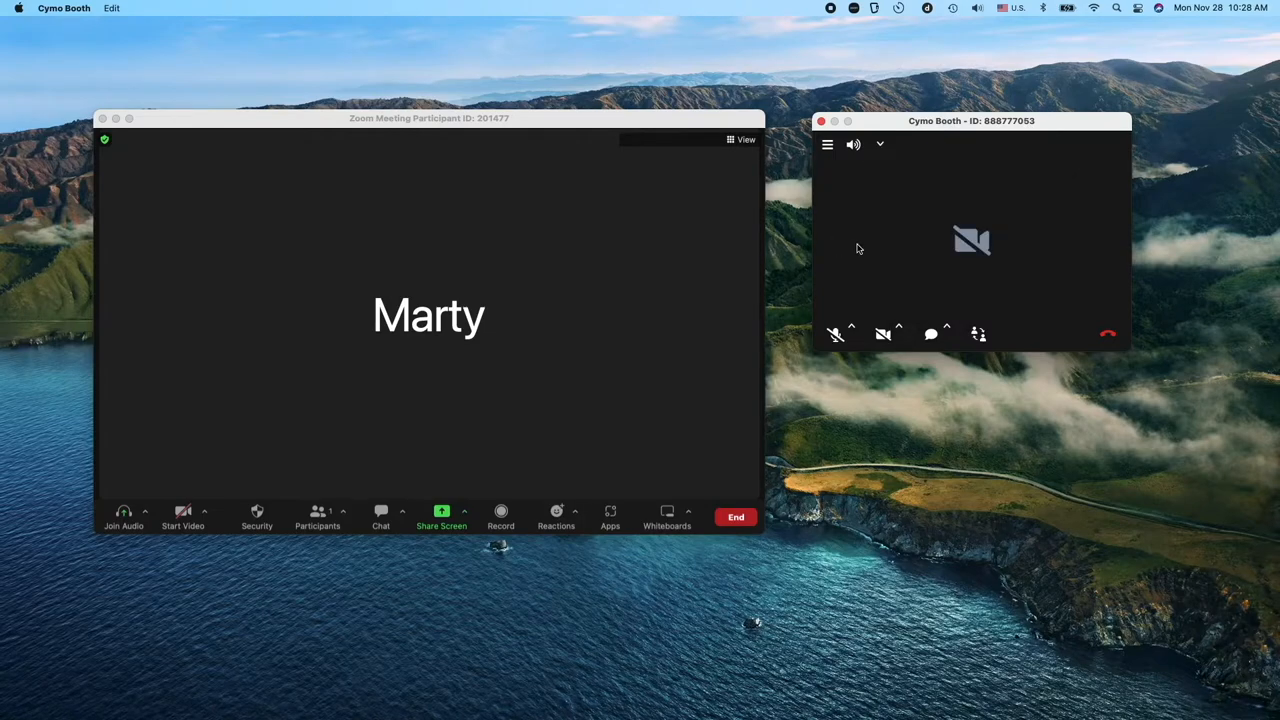
mouse_move(870, 278)
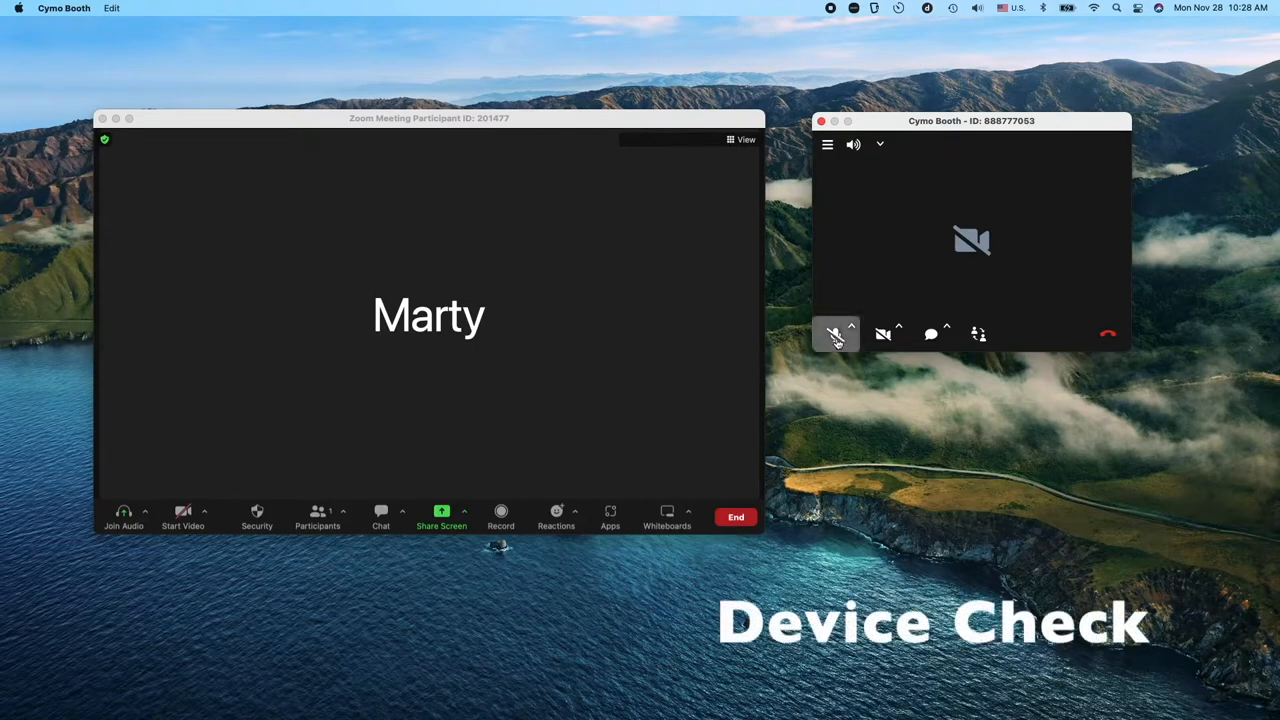
left_click(850, 333)
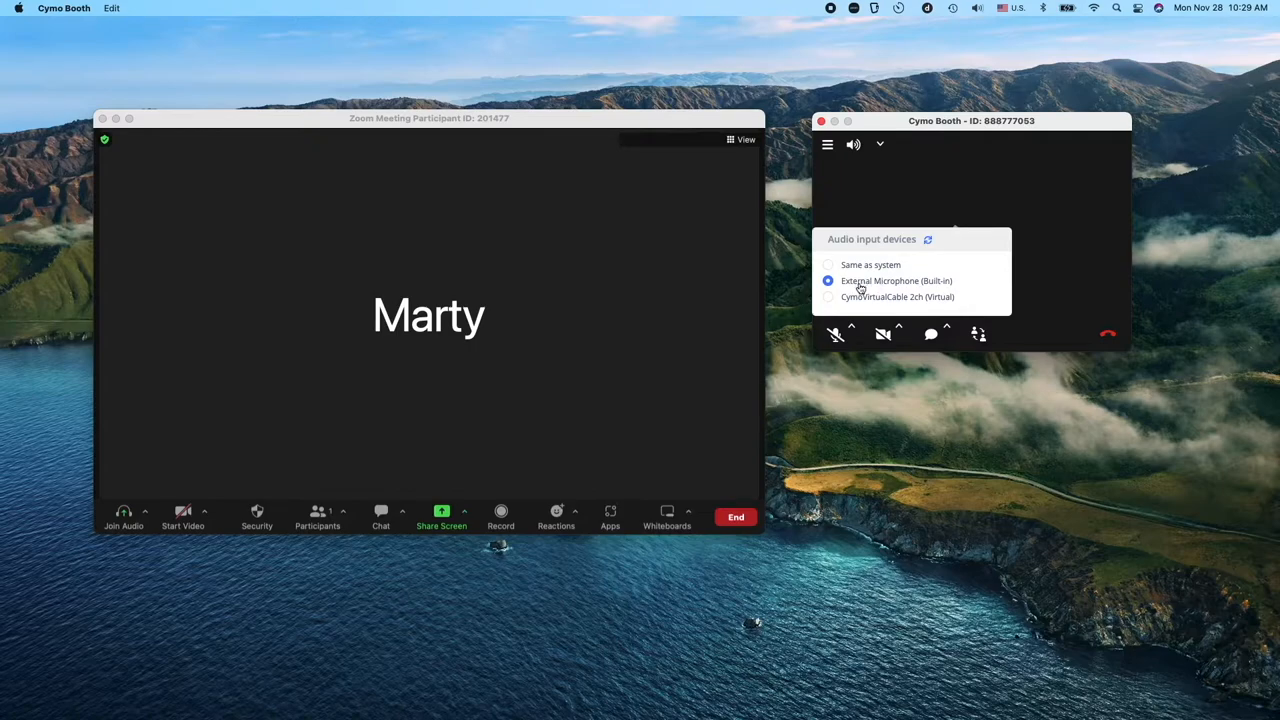
mouse_move(896, 290)
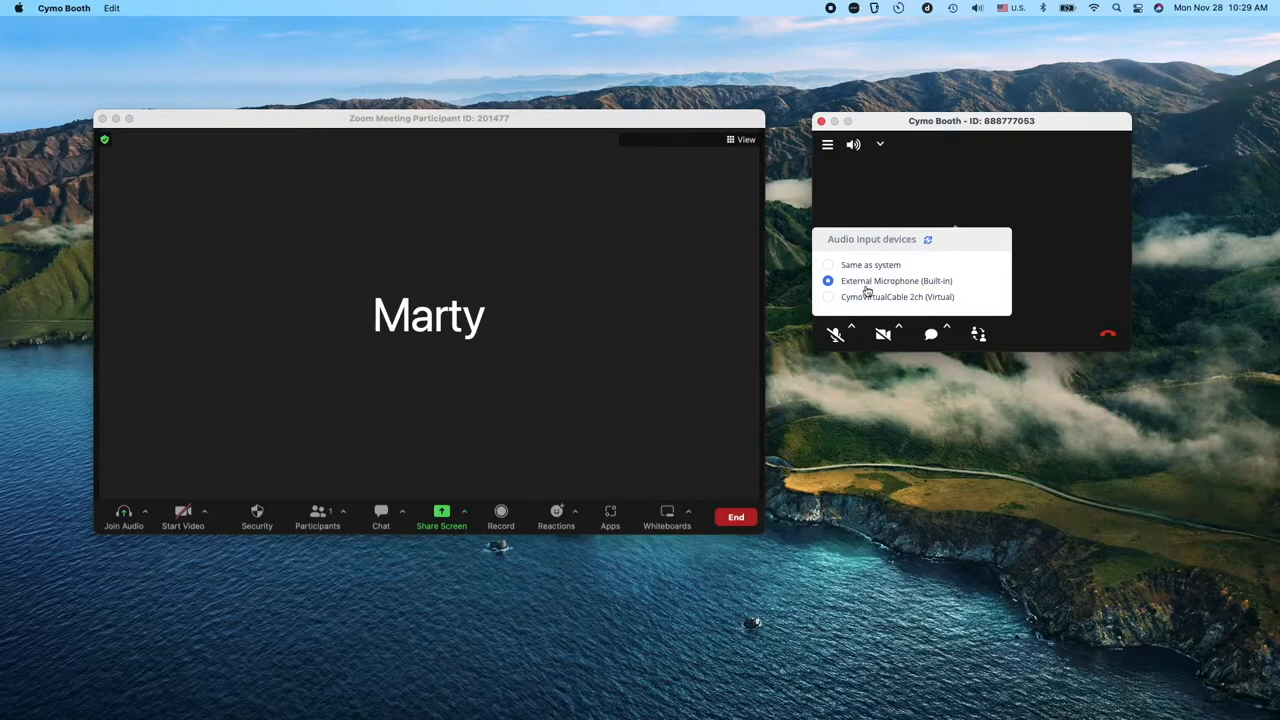
left_click(883, 333)
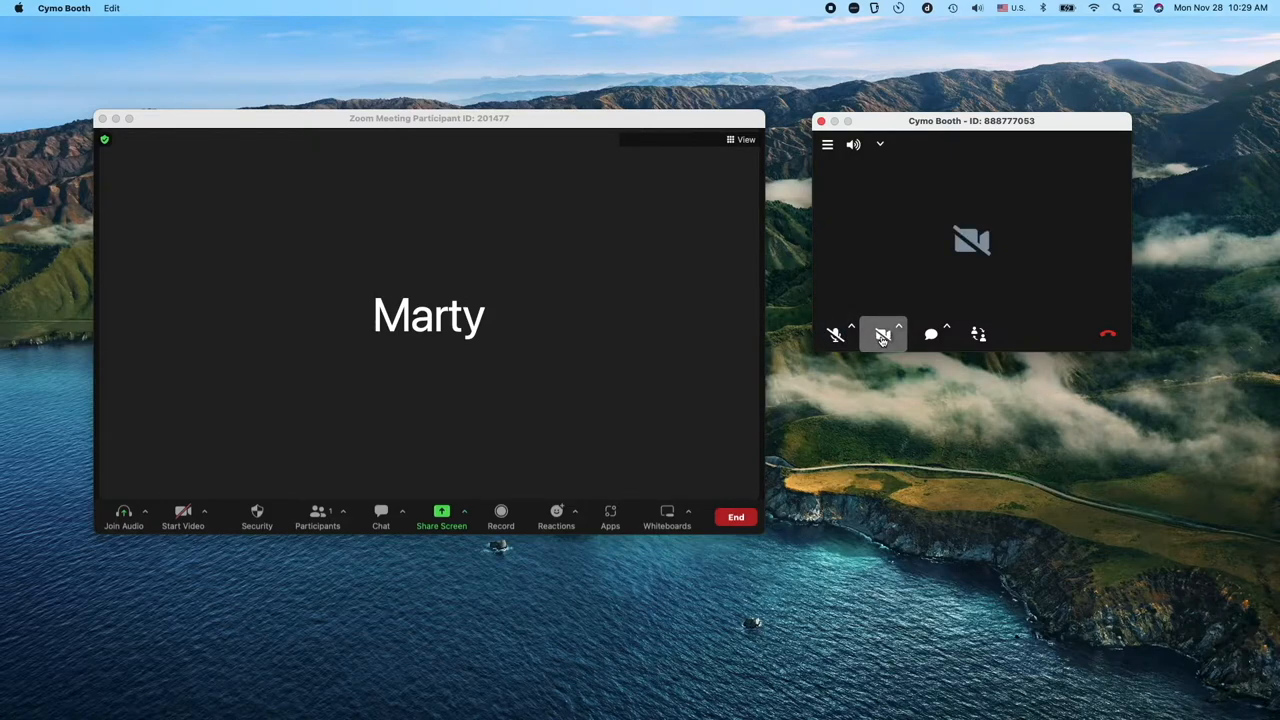
left_click(898, 333)
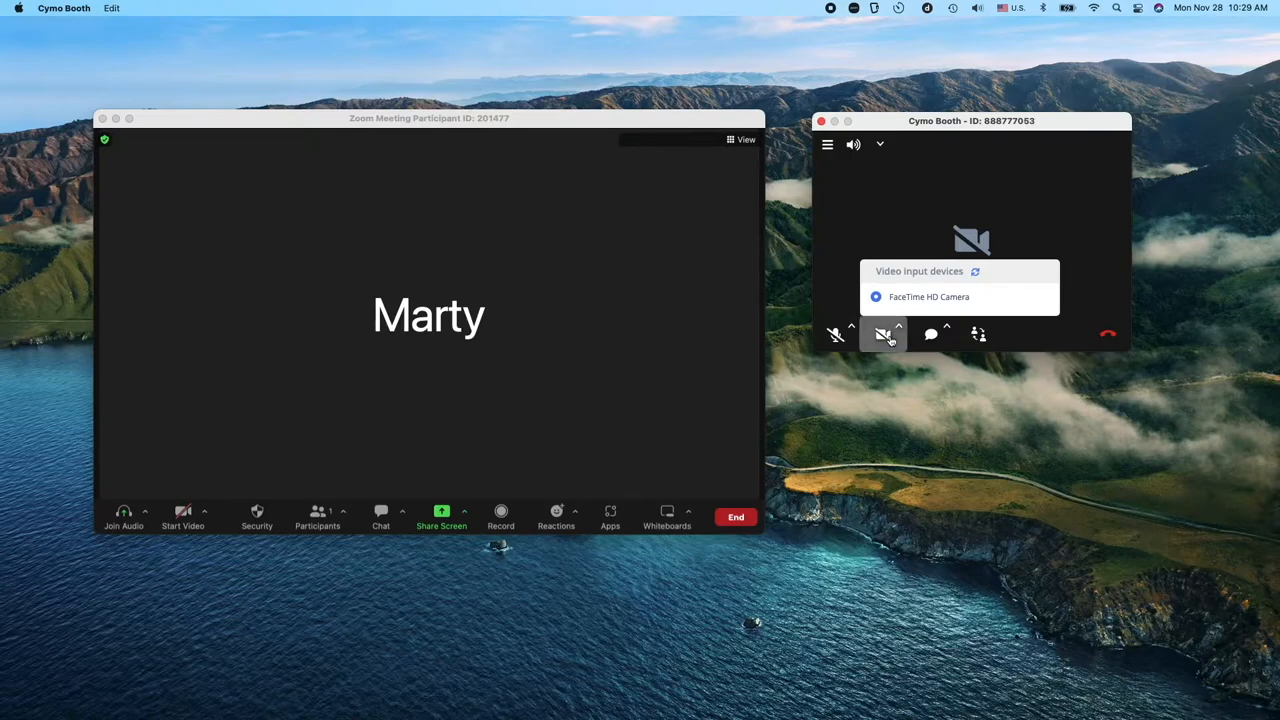
left_click(930, 334)
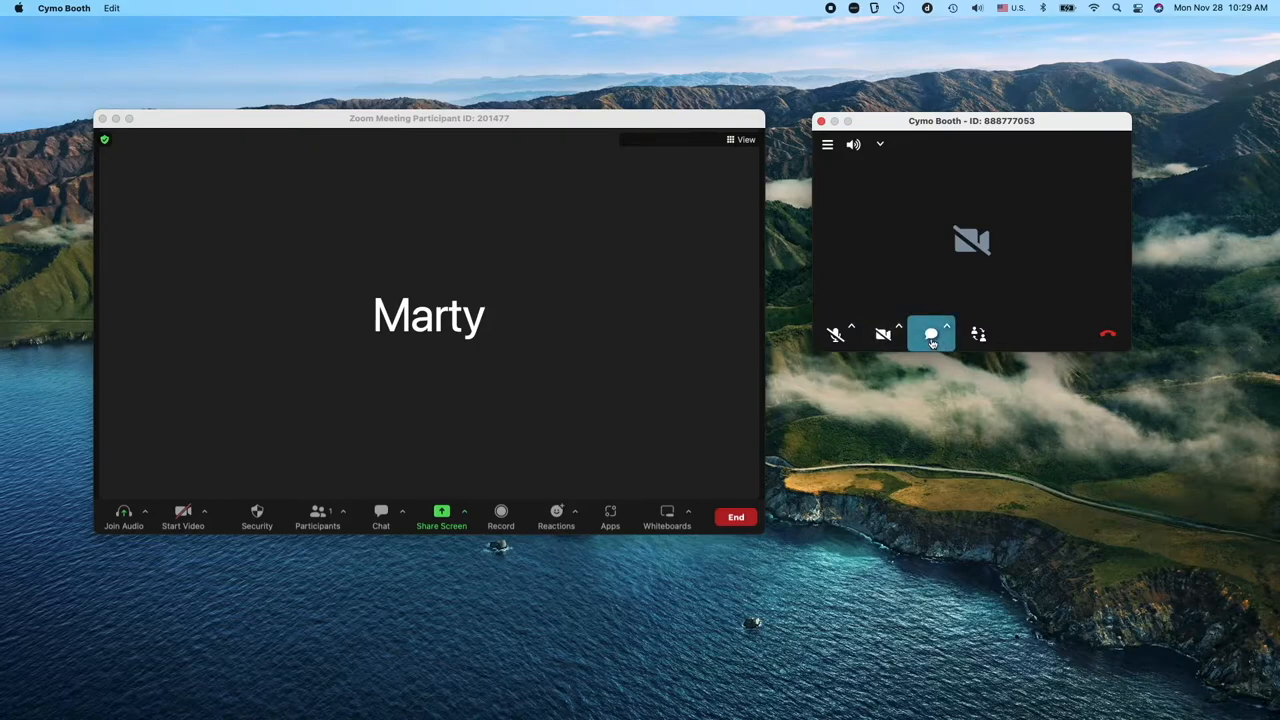
left_click(930, 334)
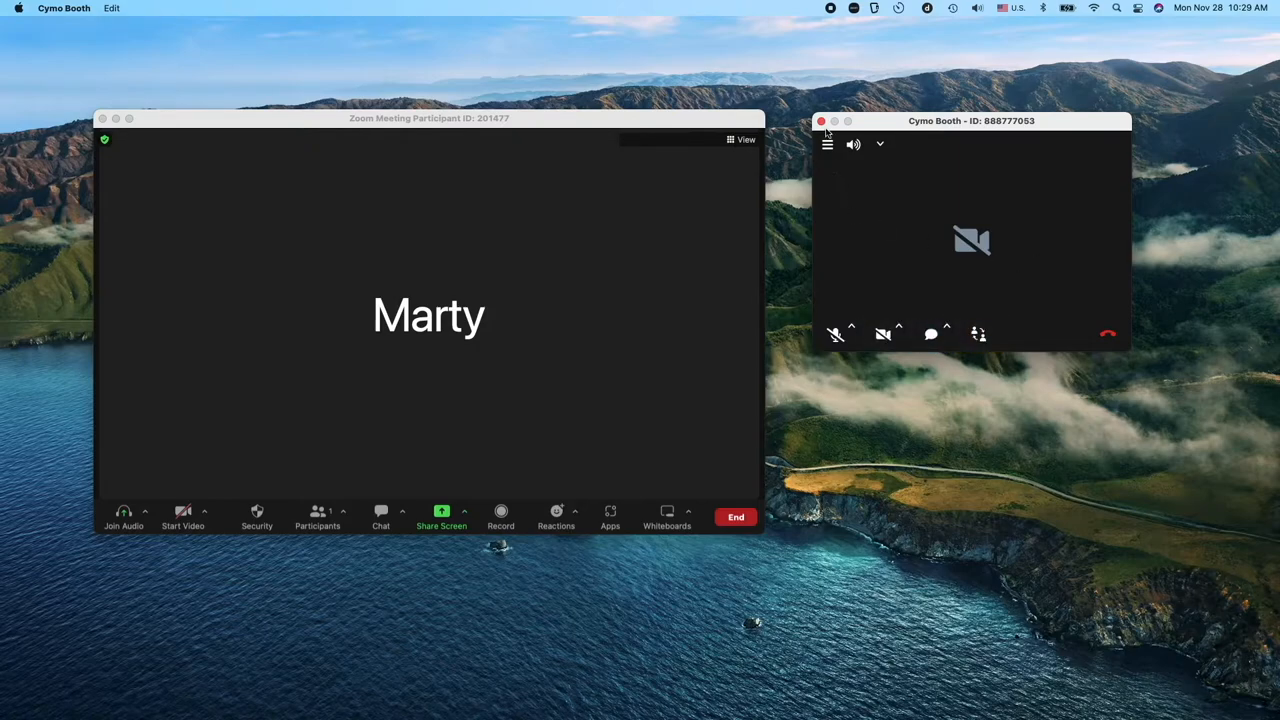
left_click(879, 143)
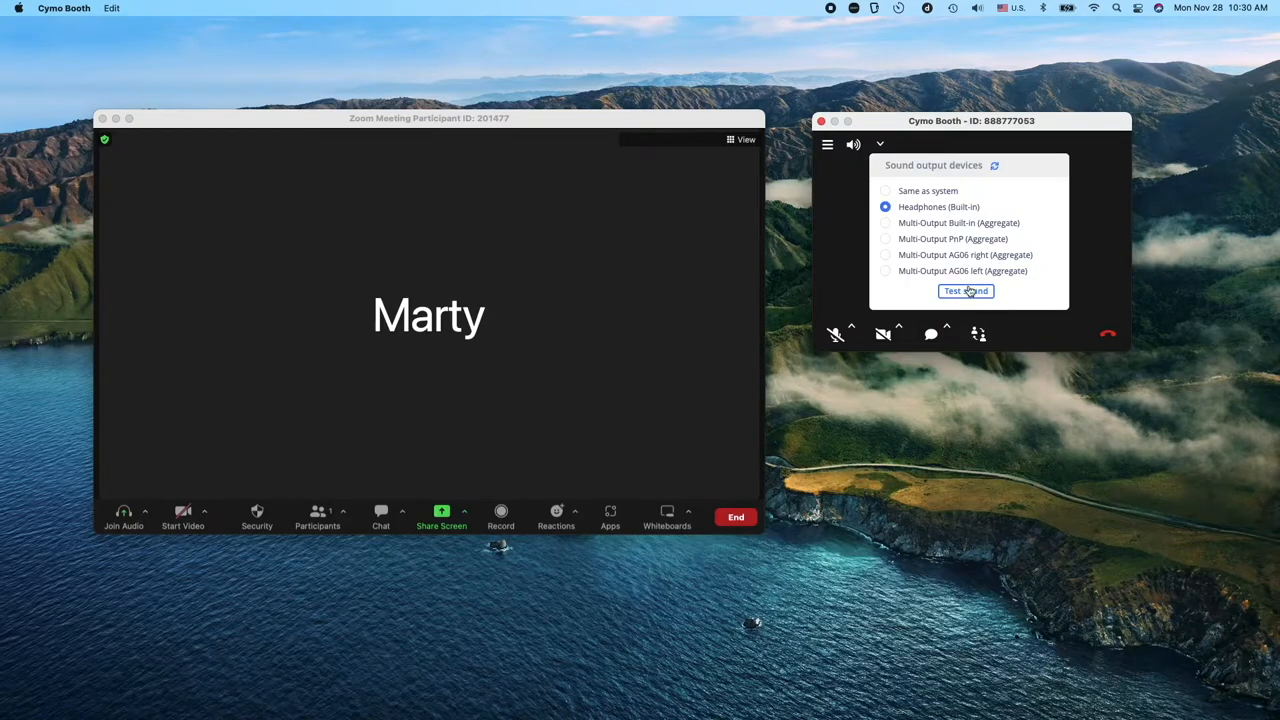
Step: Play a test sound, try Multi-Output Built-in, and return to Headphones (Built-in)
left_click(966, 290)
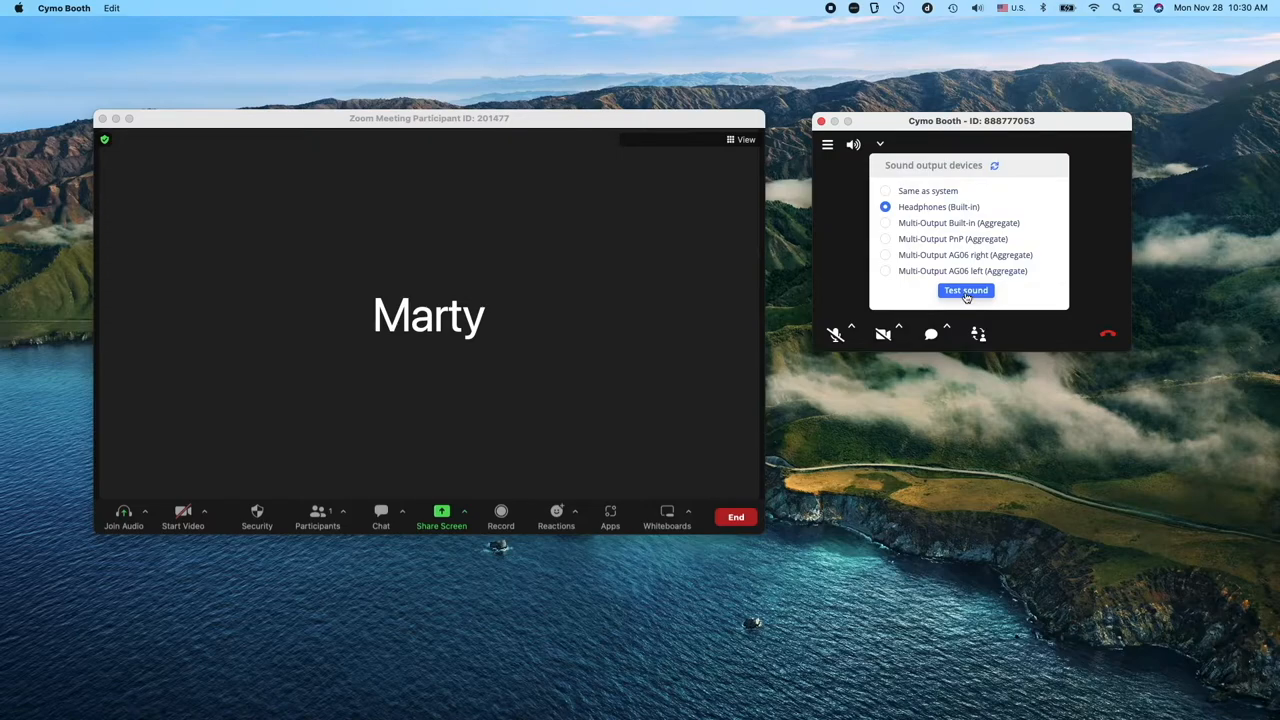
left_click(885, 222)
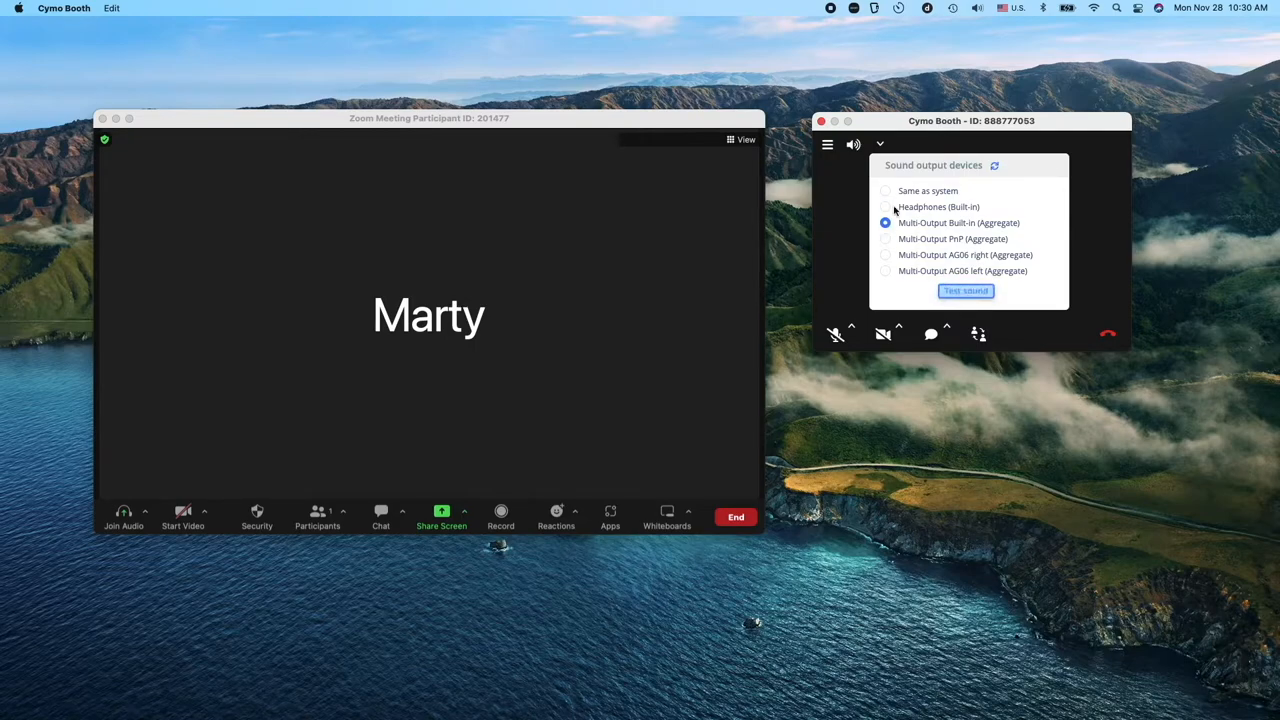
left_click(885, 207)
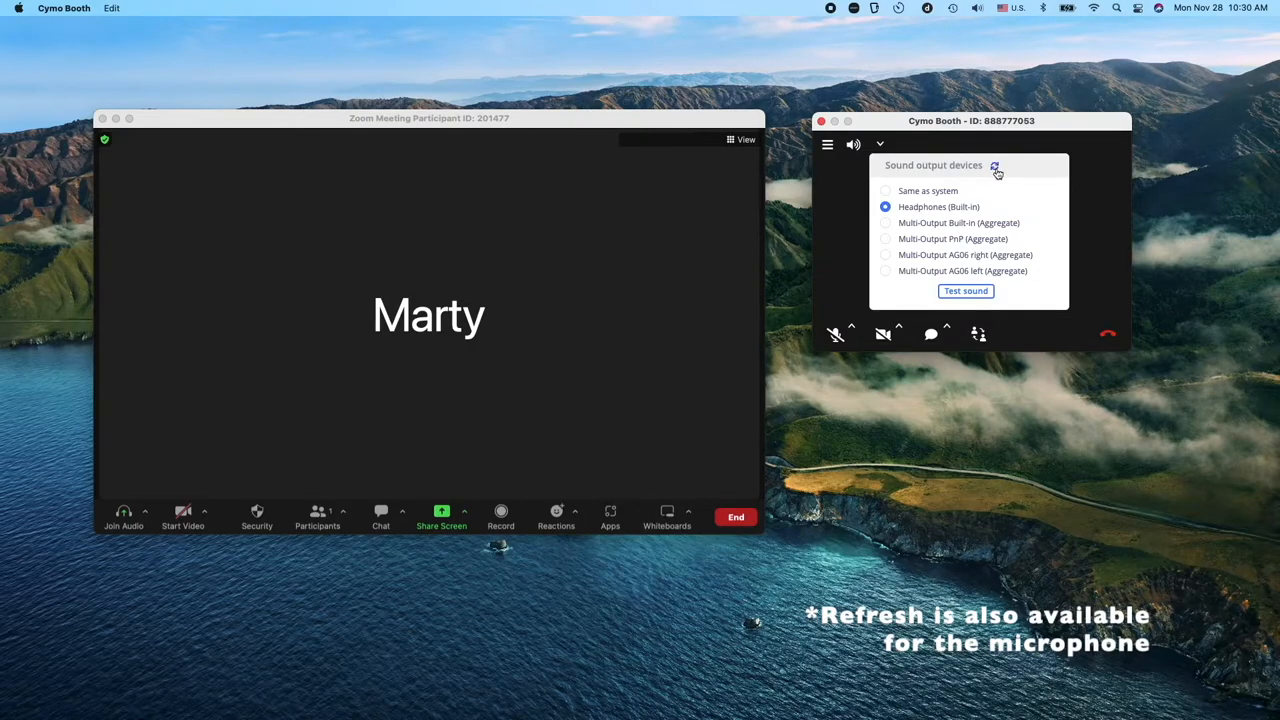
mouse_move(995, 170)
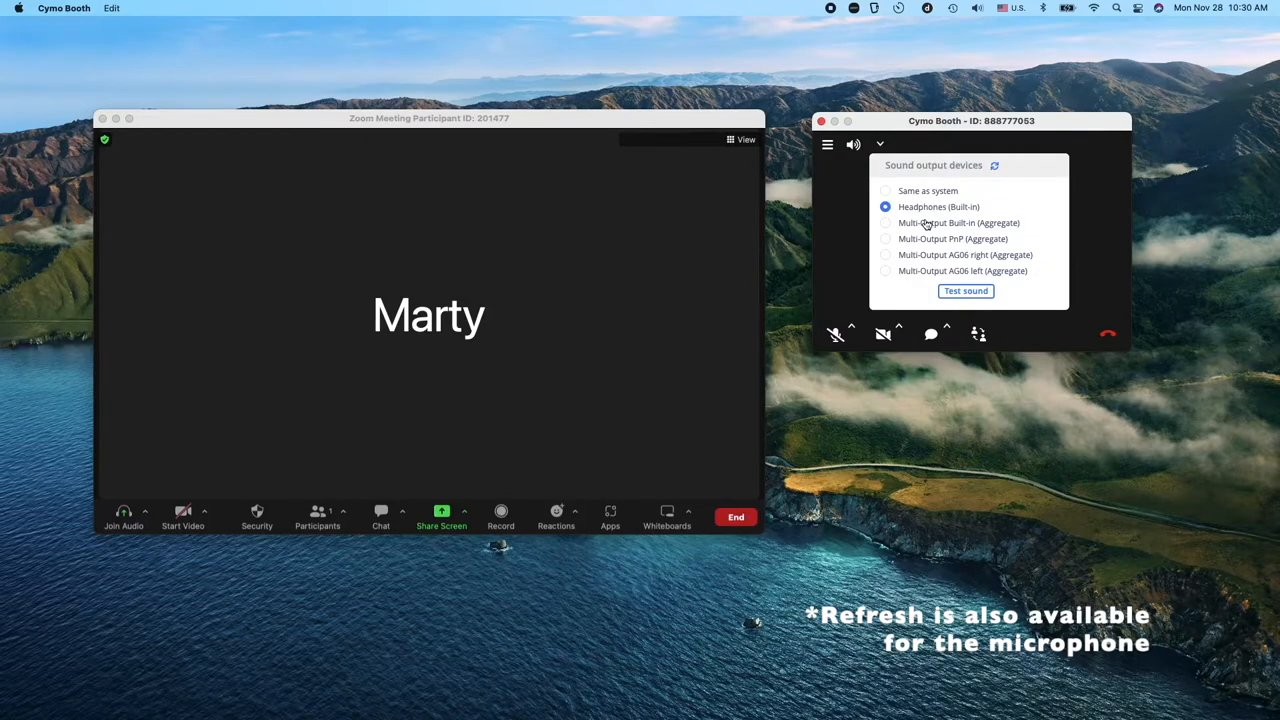
mouse_move(922, 210)
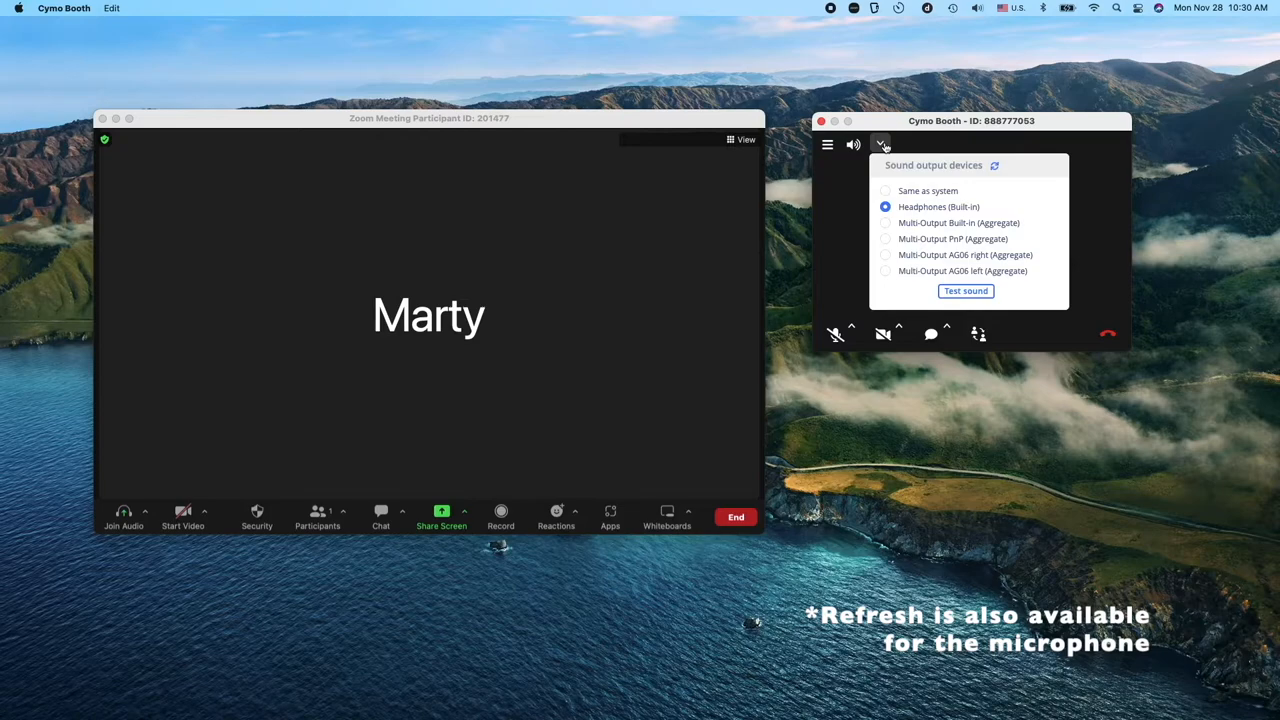
left_click(880, 144)
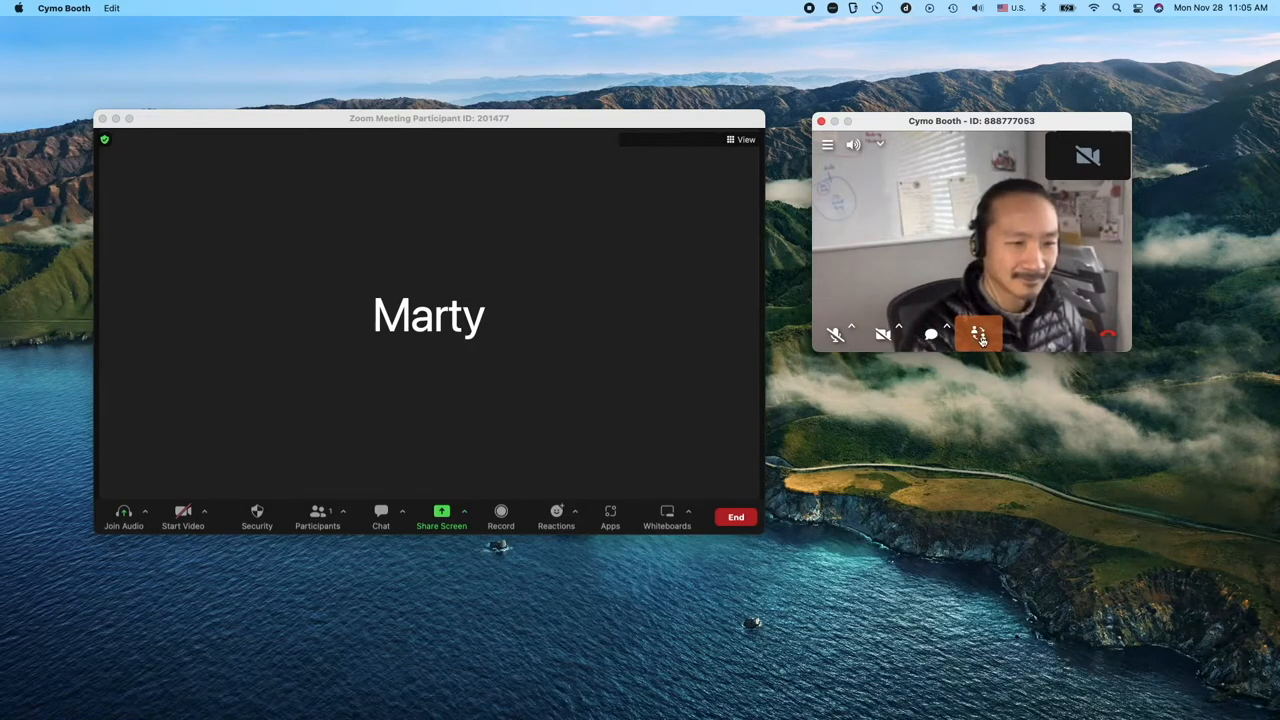
Step: Send the boothmate a one-click Switch now handover request
left_click(978, 334)
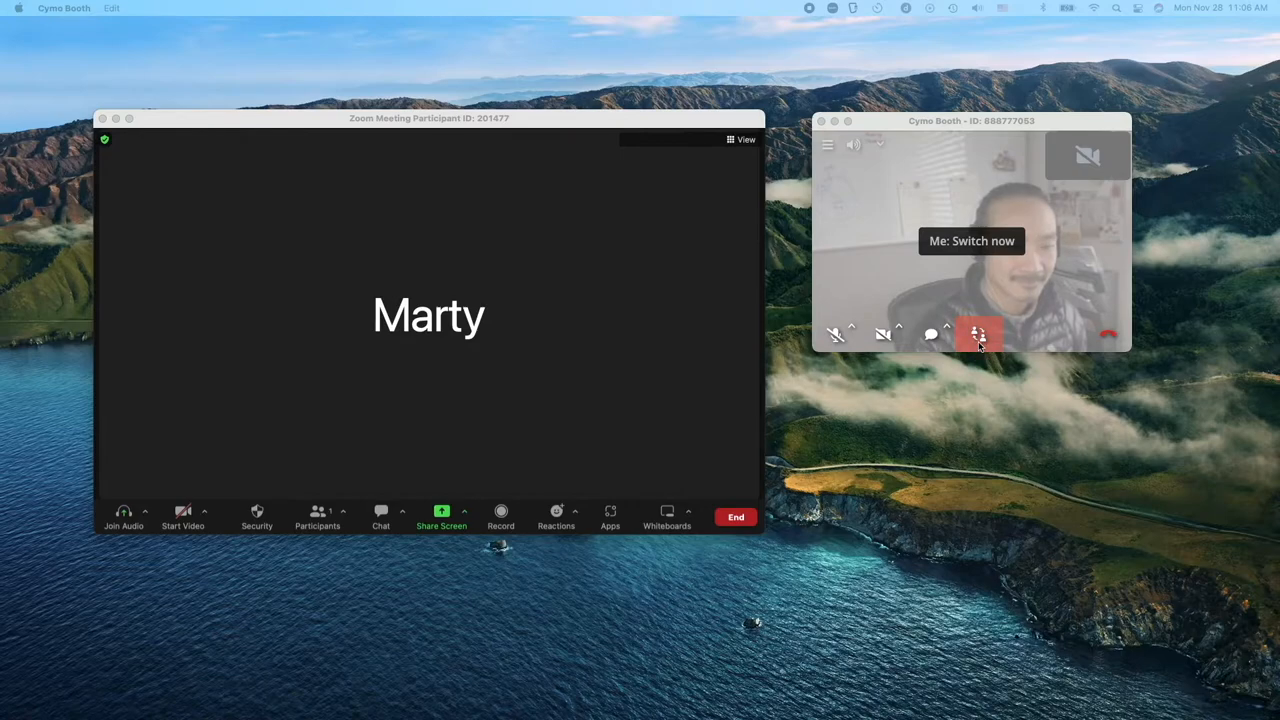
left_click(978, 334)
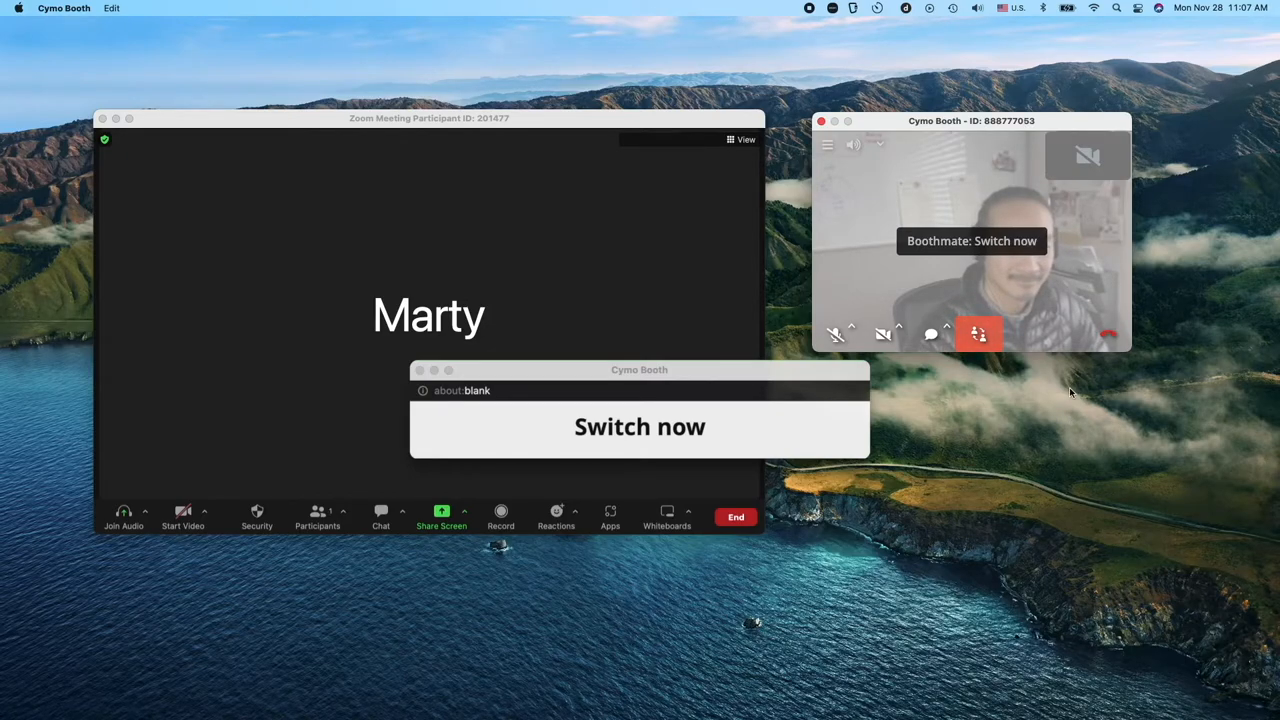
Step: Dismiss the Switch now alert and acknowledge the boothmate's handover request
left_click(639, 426)
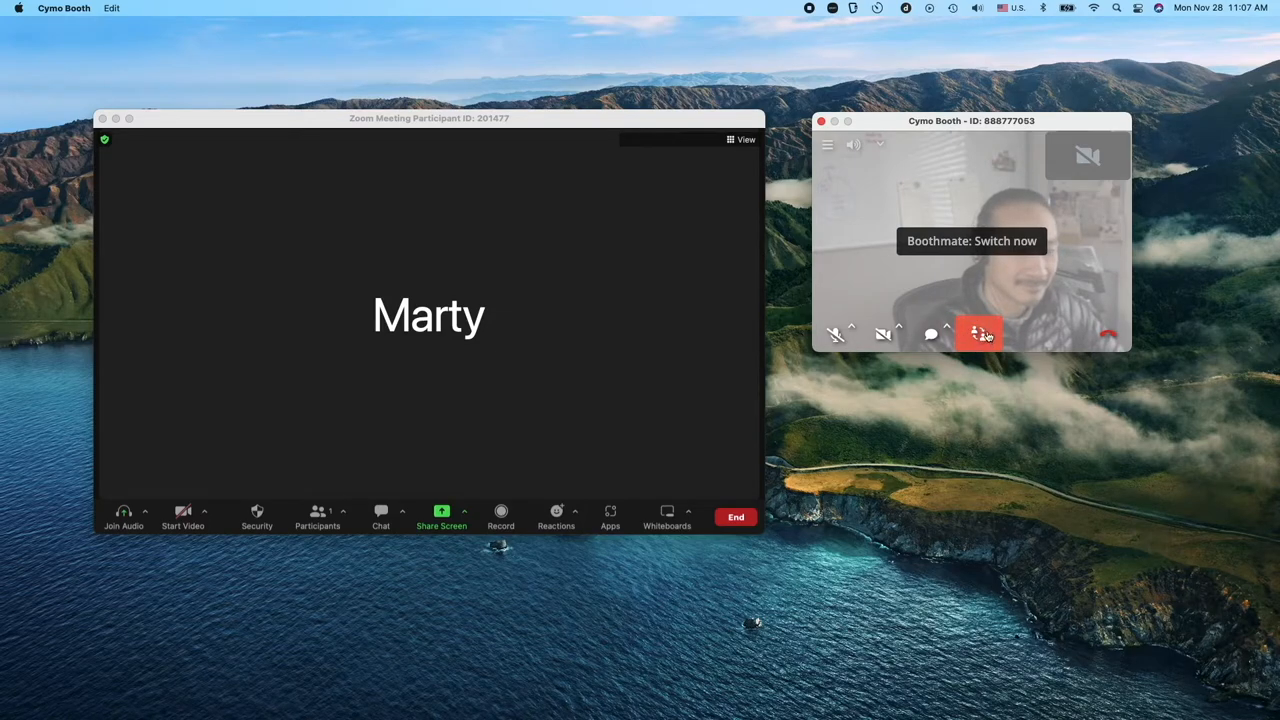
left_click(978, 335)
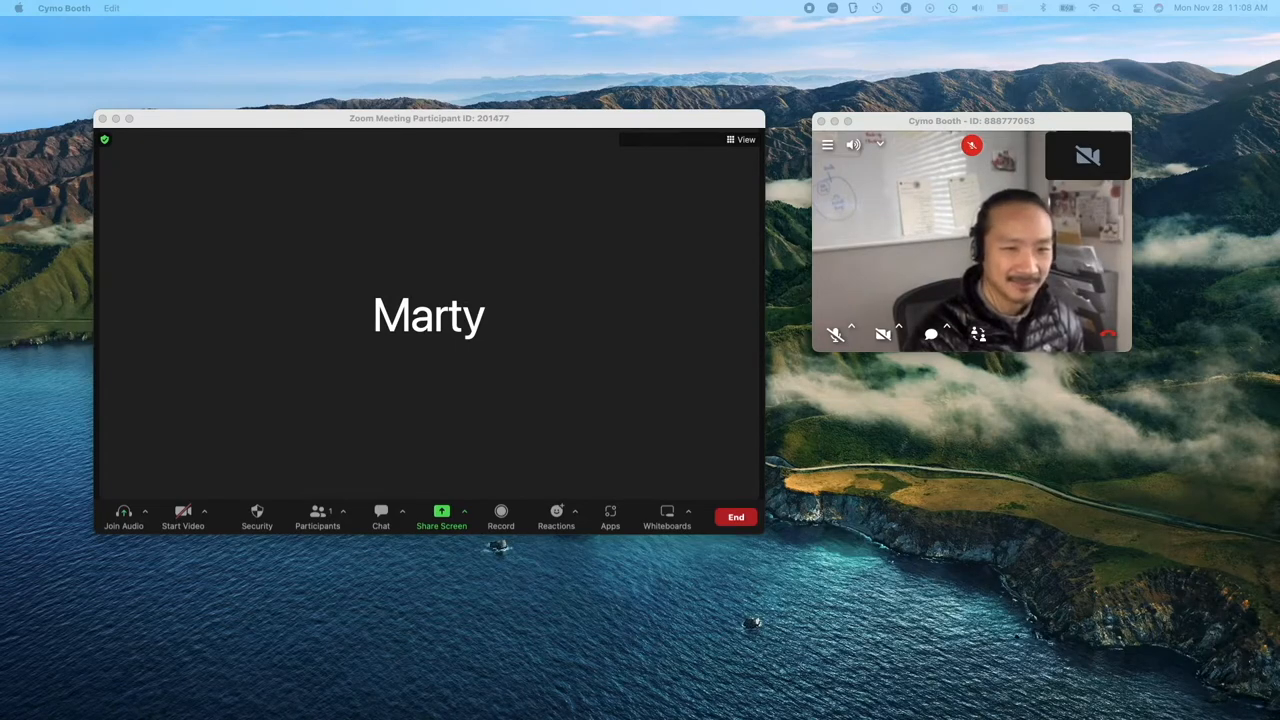
mouse_move(1003, 236)
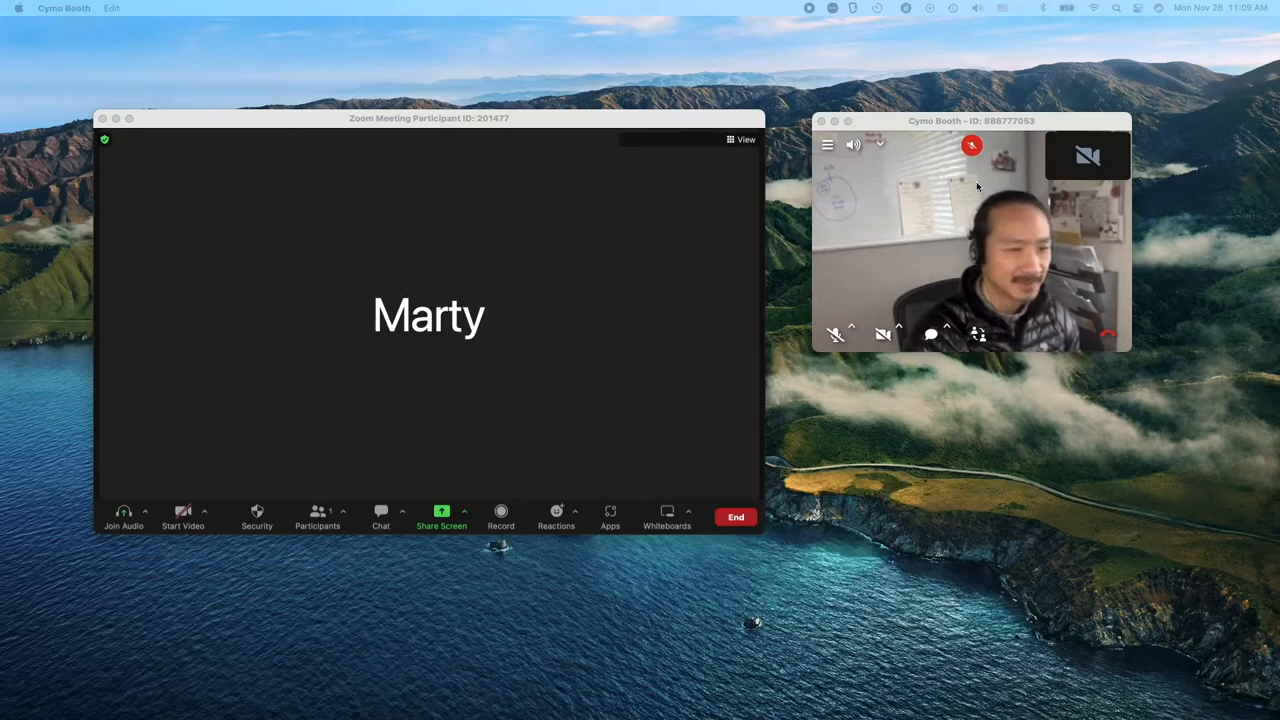
mouse_move(1000, 172)
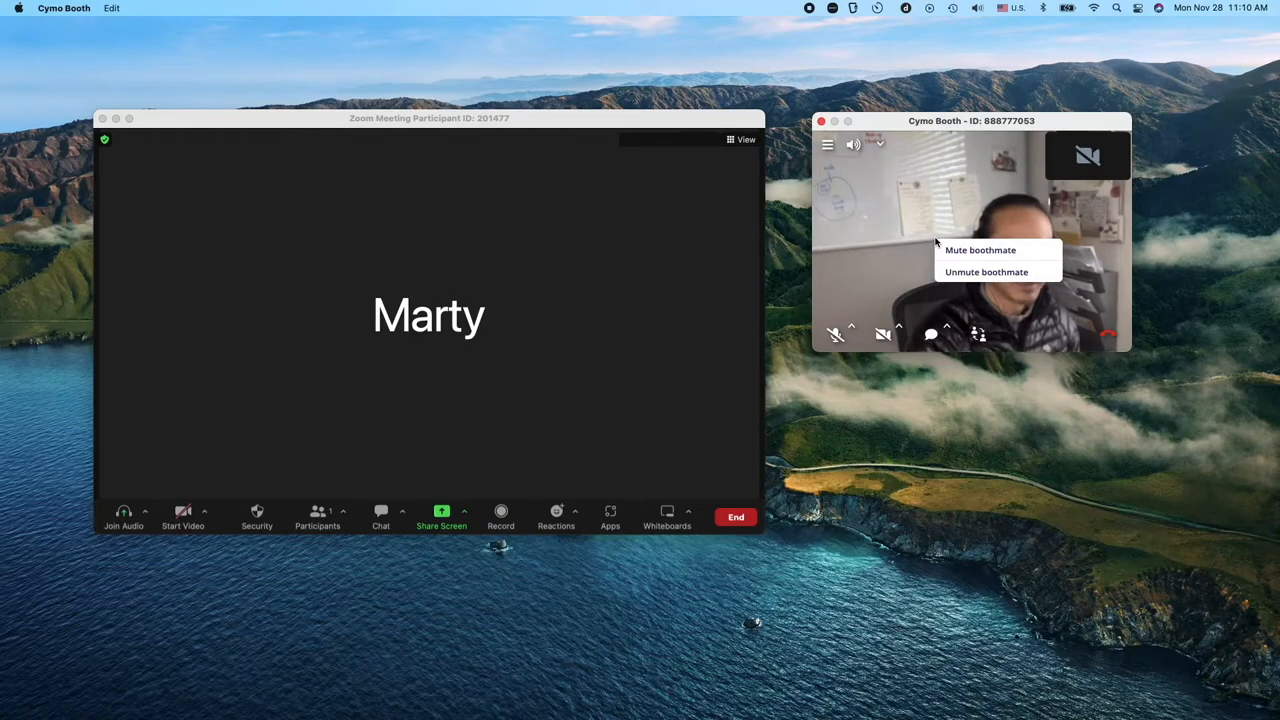
mouse_move(980, 250)
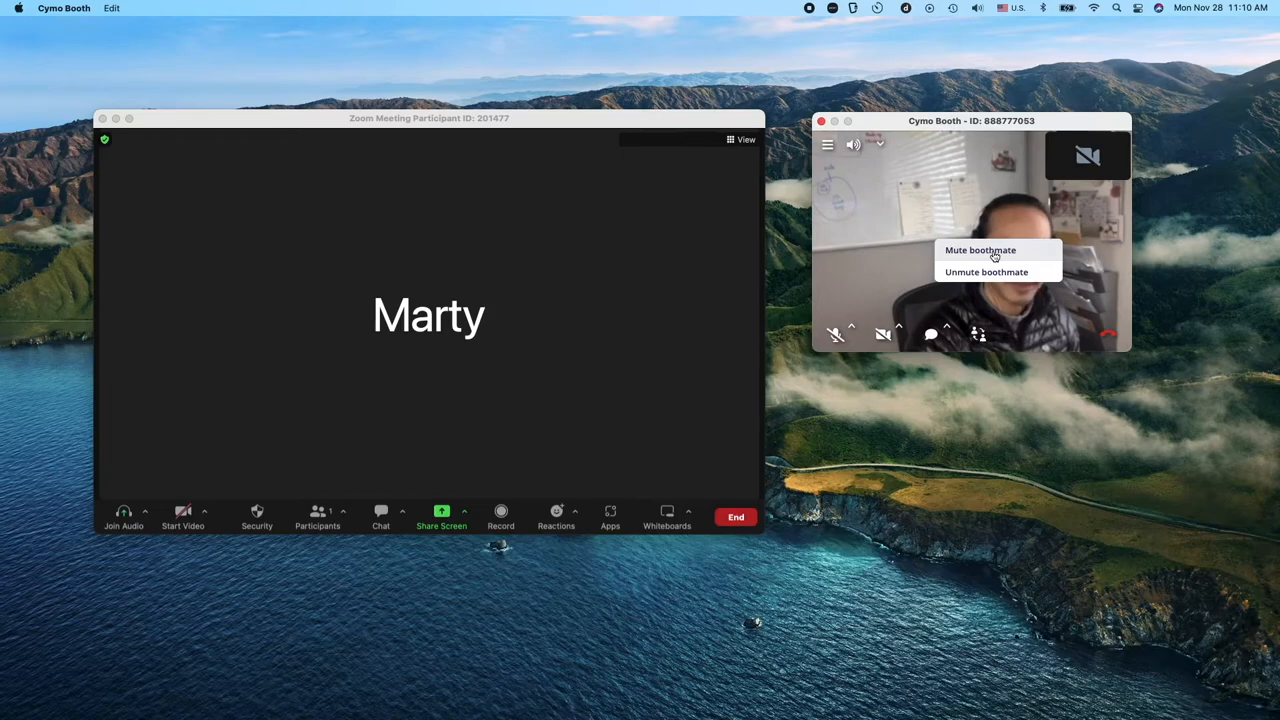
Step: Choose Mute boothmate from the boothmate menu
left_click(980, 250)
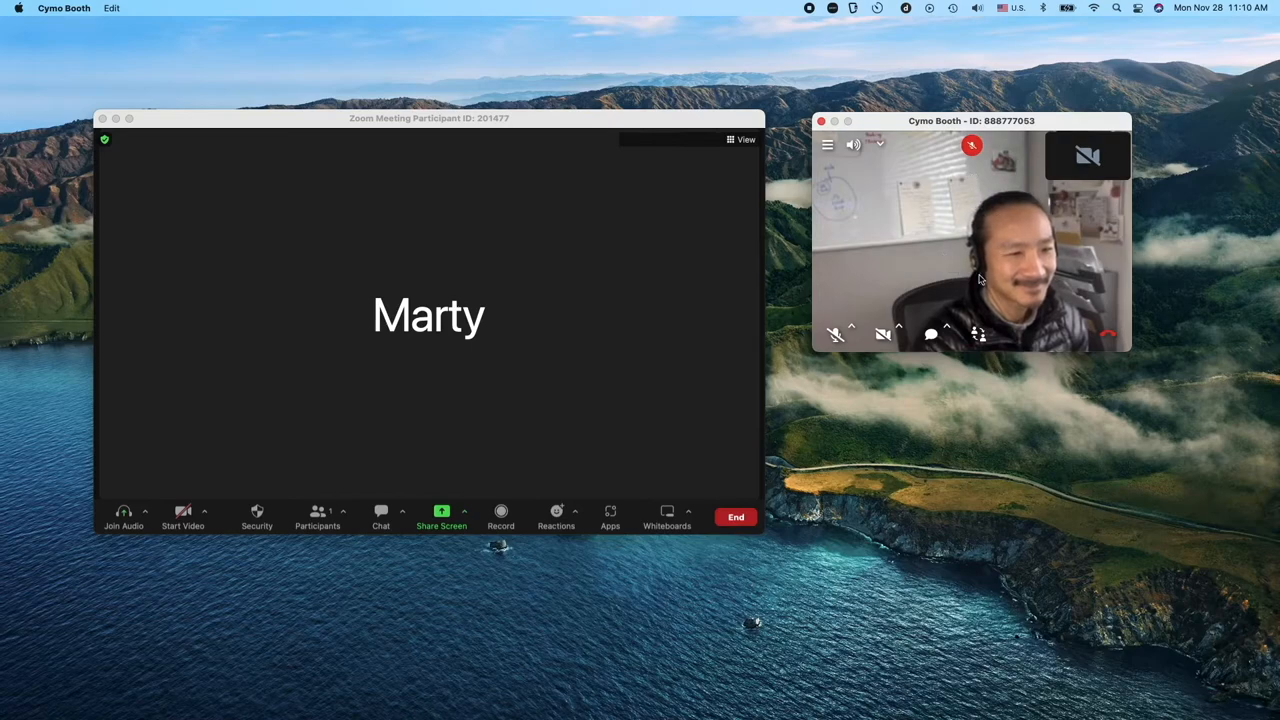
mouse_move(968, 167)
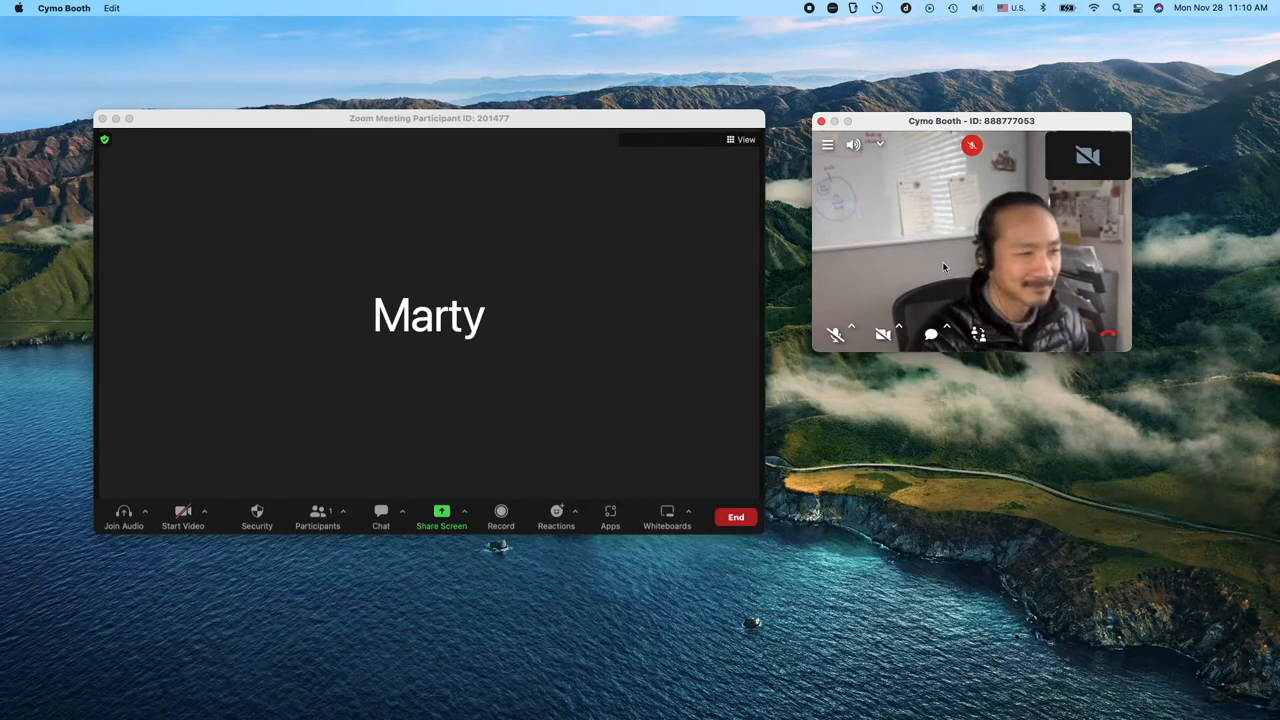
Step: Open and close the boothmate message box, then show the MIC ON, SWITCH LANGUAGE, OK list
left_click(931, 334)
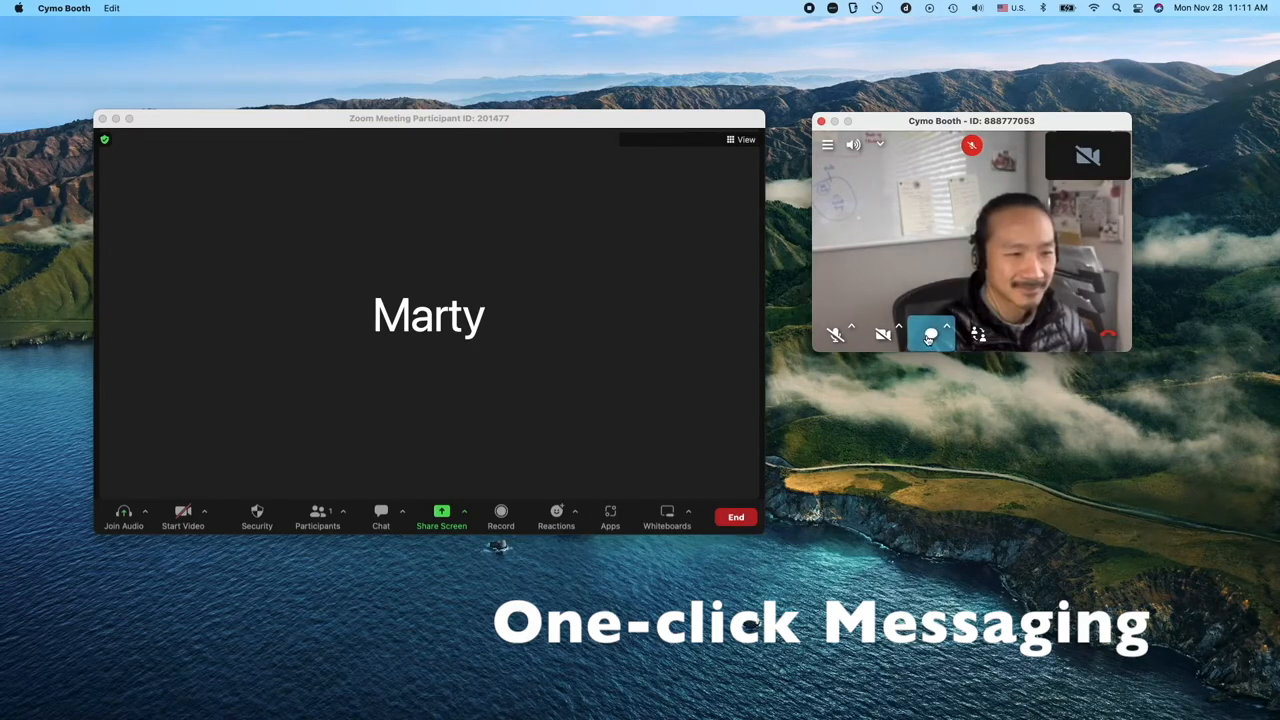
left_click(930, 334)
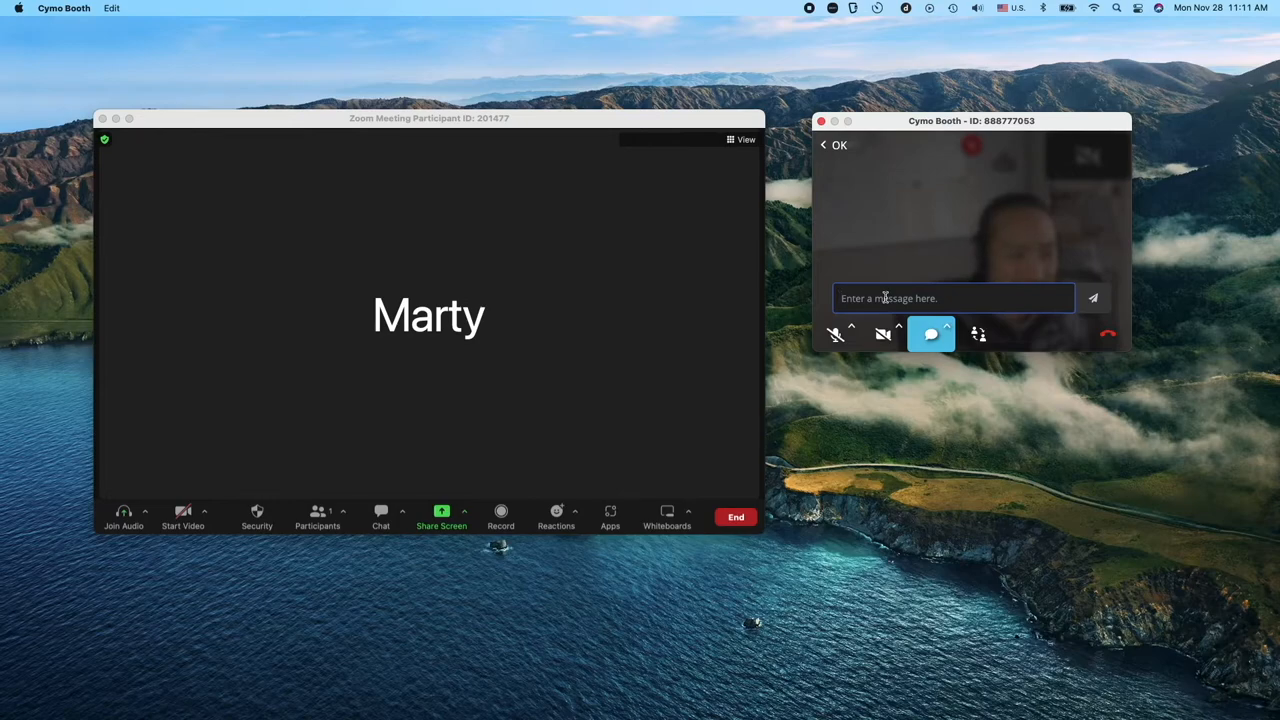
left_click(930, 334)
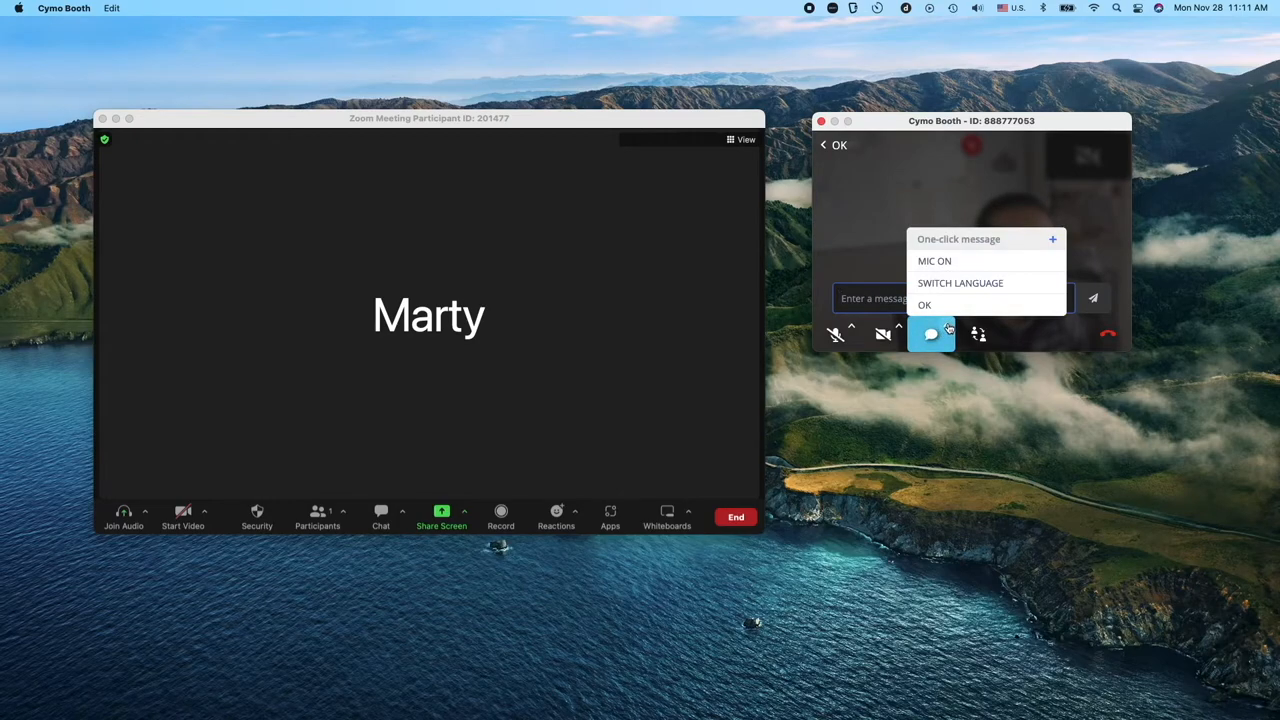
left_click(930, 334)
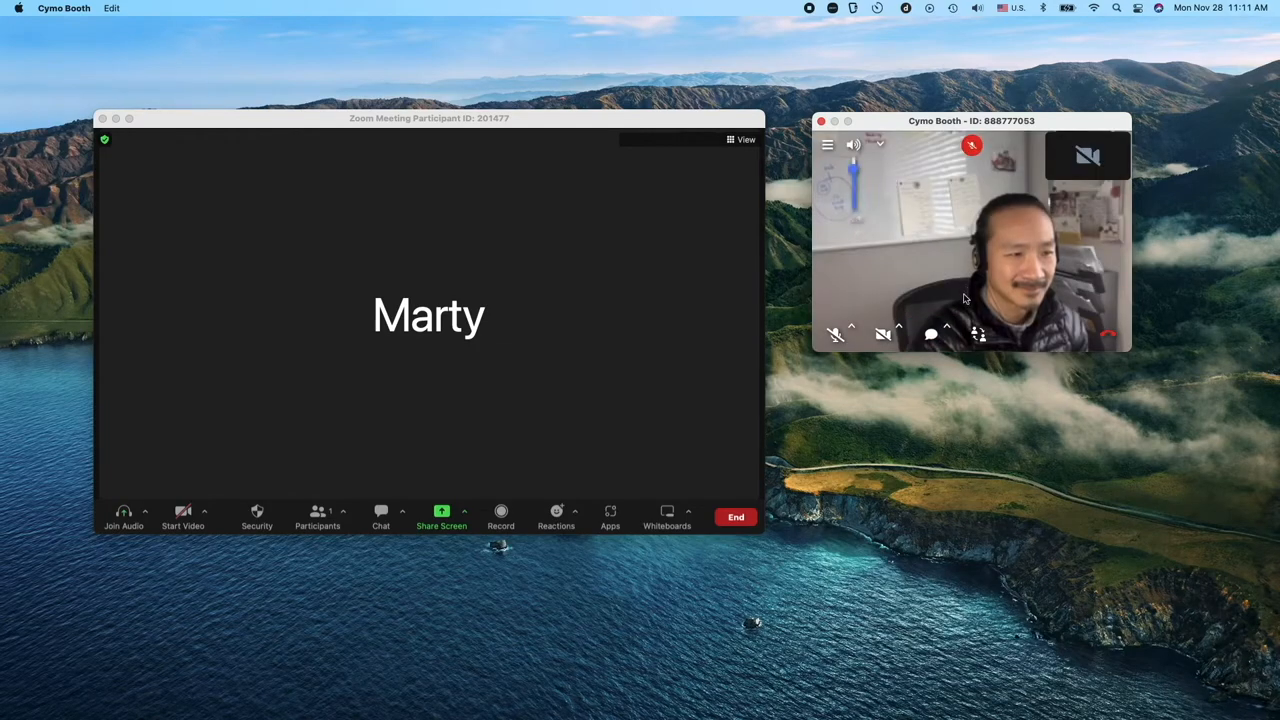
left_click(930, 334)
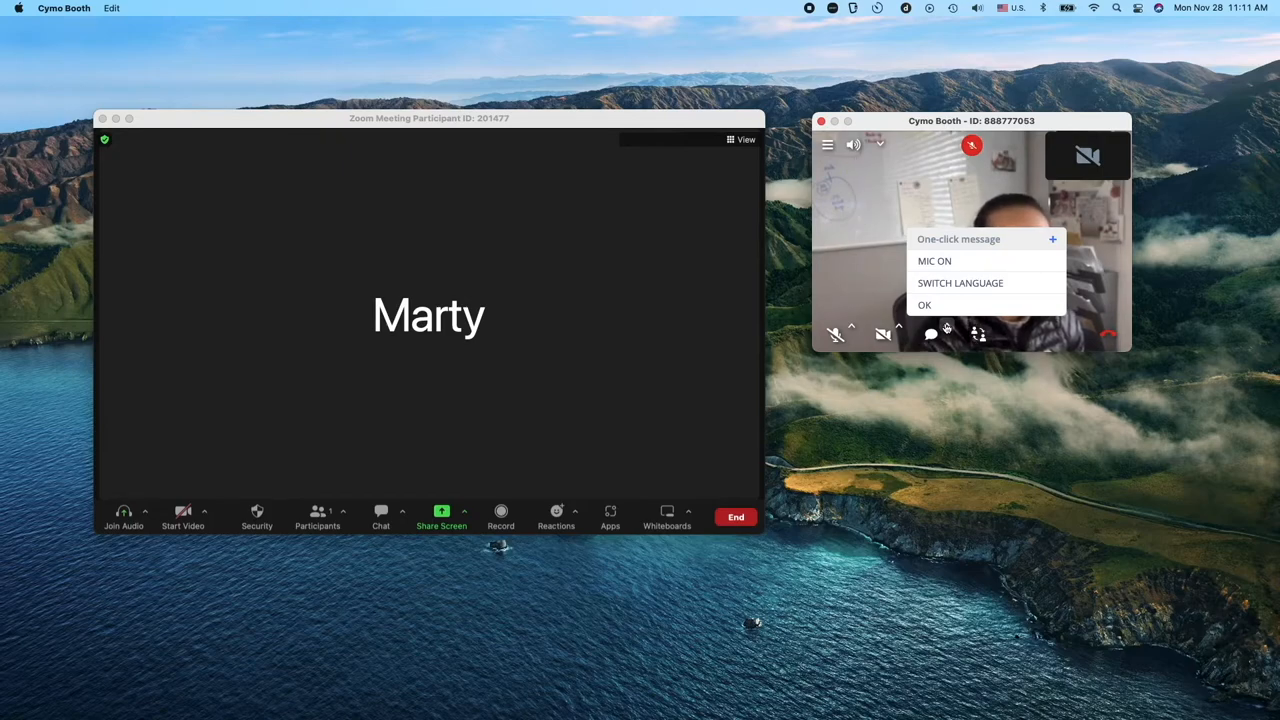
Step: Close Zoom's Participants panel and send the SWITCH LANGUAGE one-click message to the boothmate
left_click(317, 517)
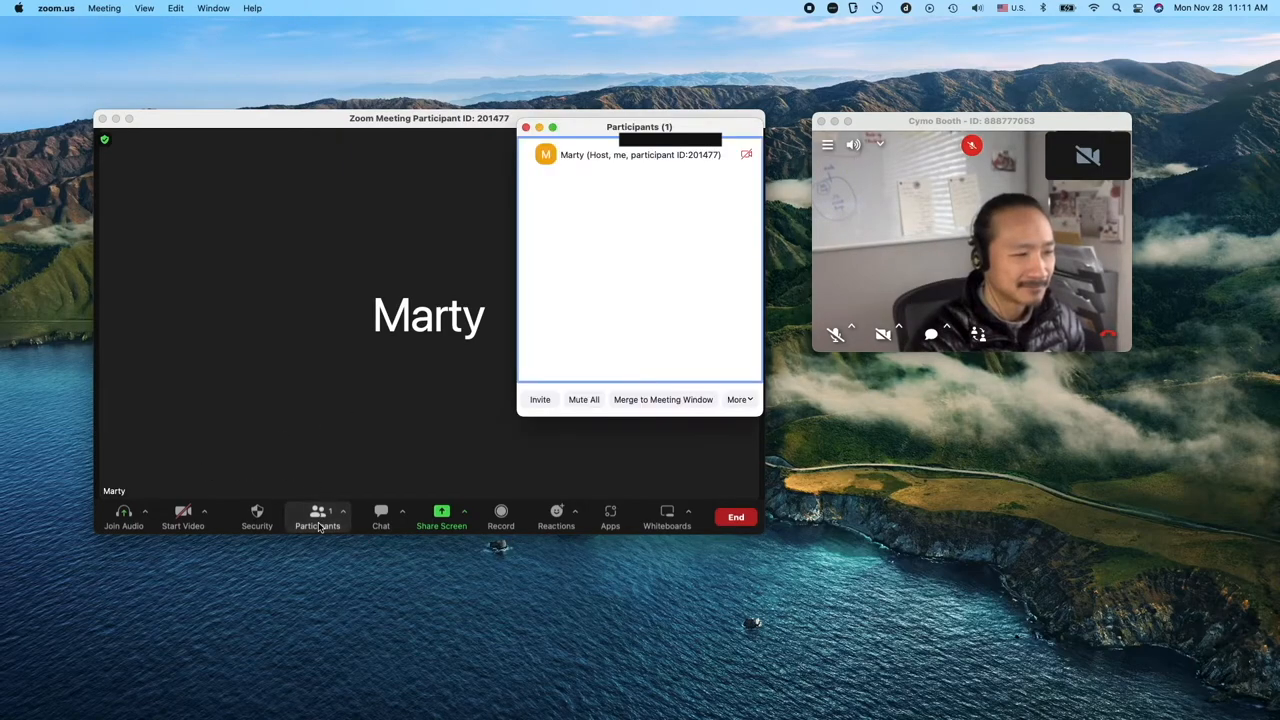
left_click(317, 517)
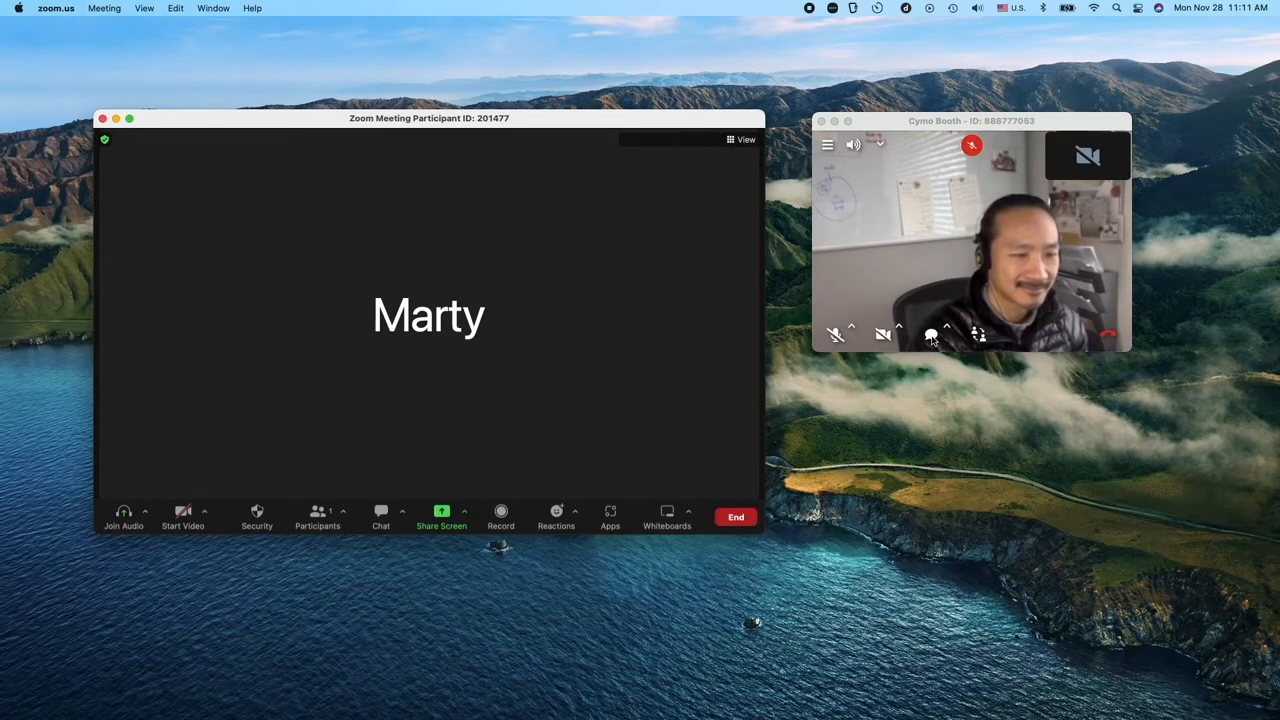
left_click(930, 334)
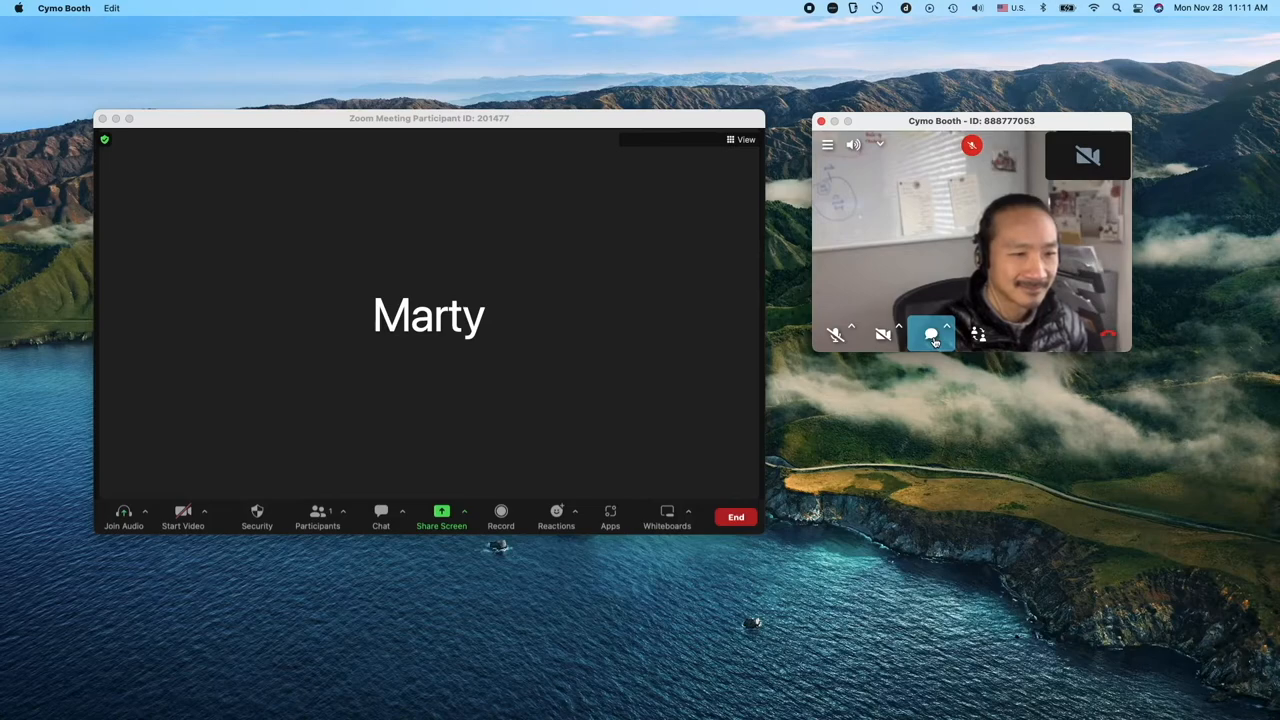
left_click(930, 334)
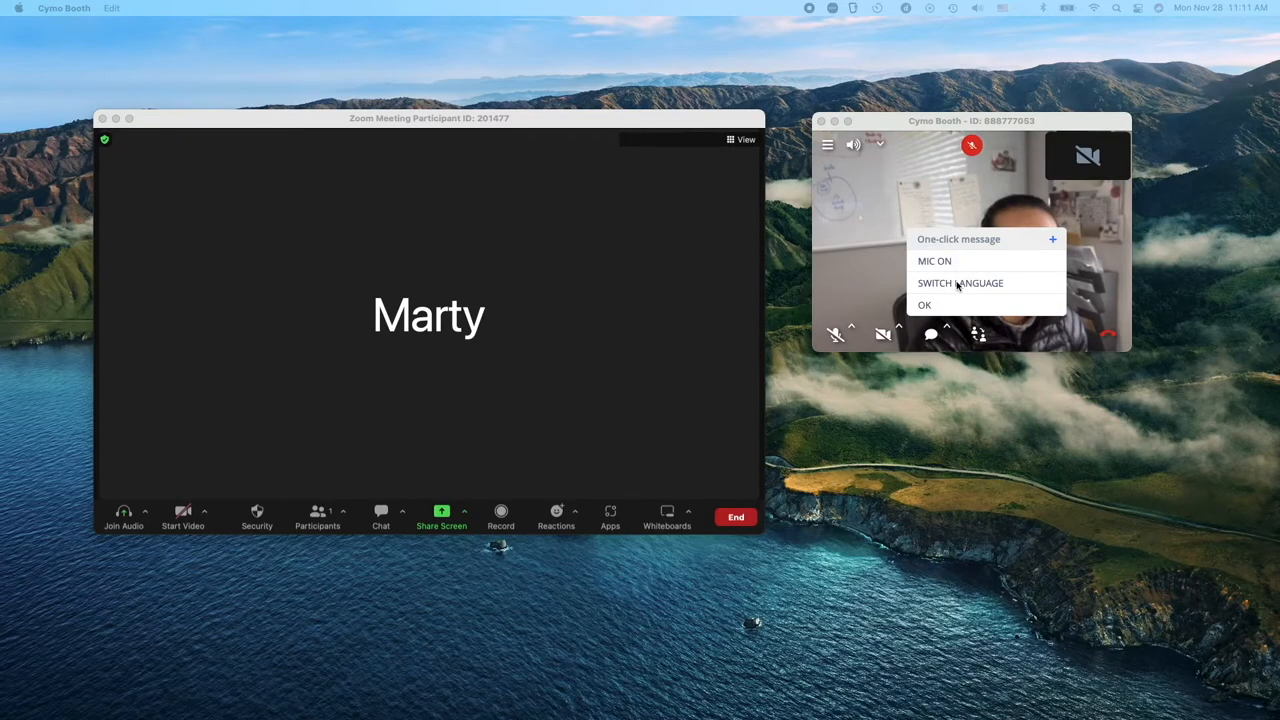
left_click(959, 283)
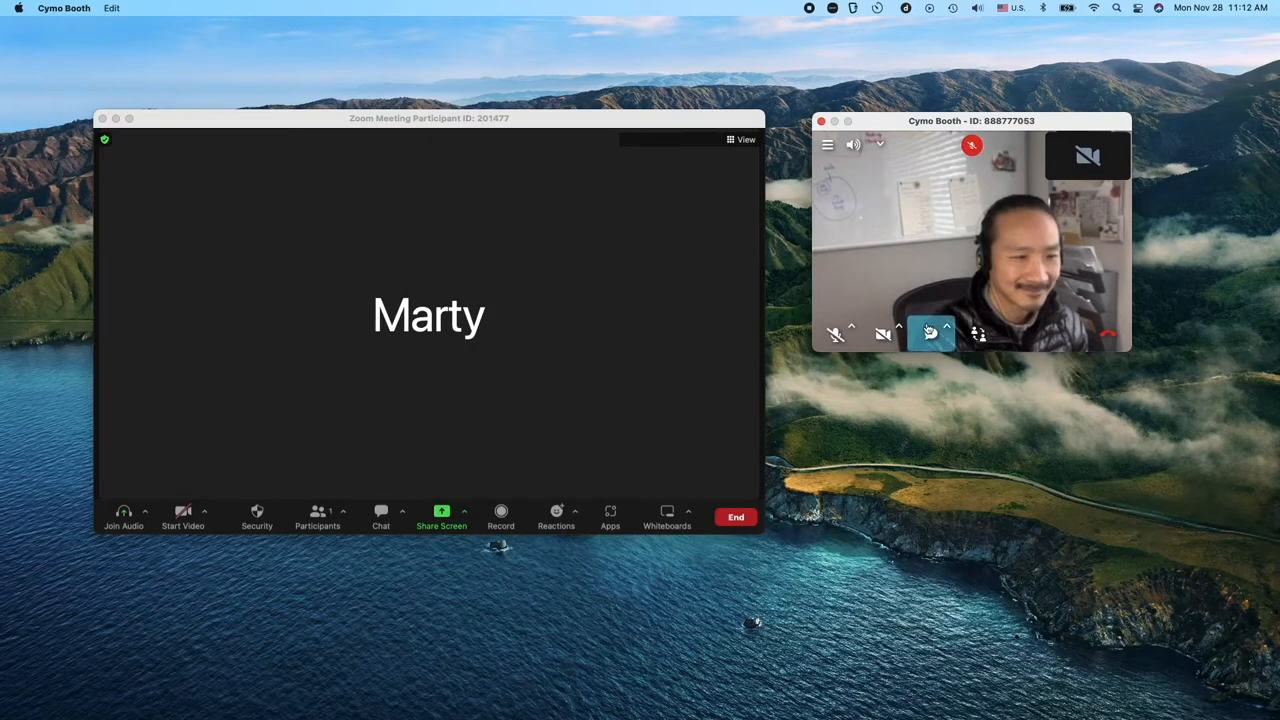
Step: Add and confirm the one-click message "Hey! Your cat/dog/rabbit is in the frame!"
left_click(930, 334)
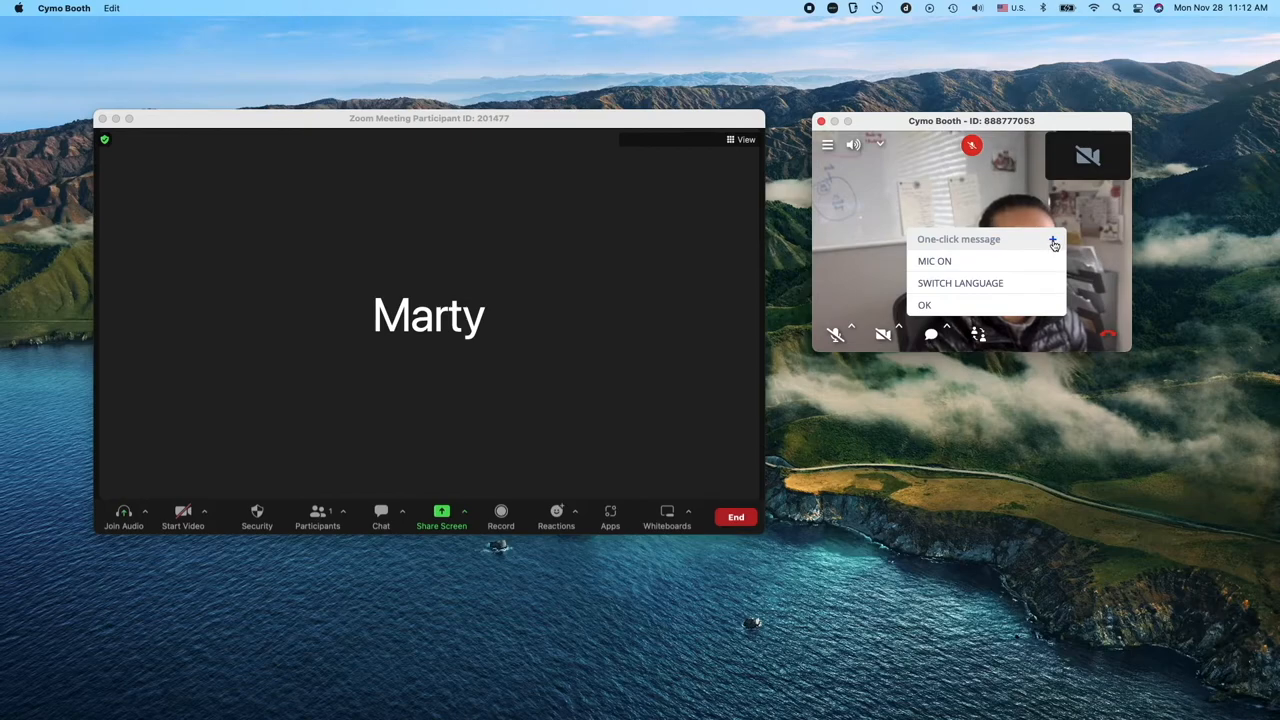
left_click(958, 239)
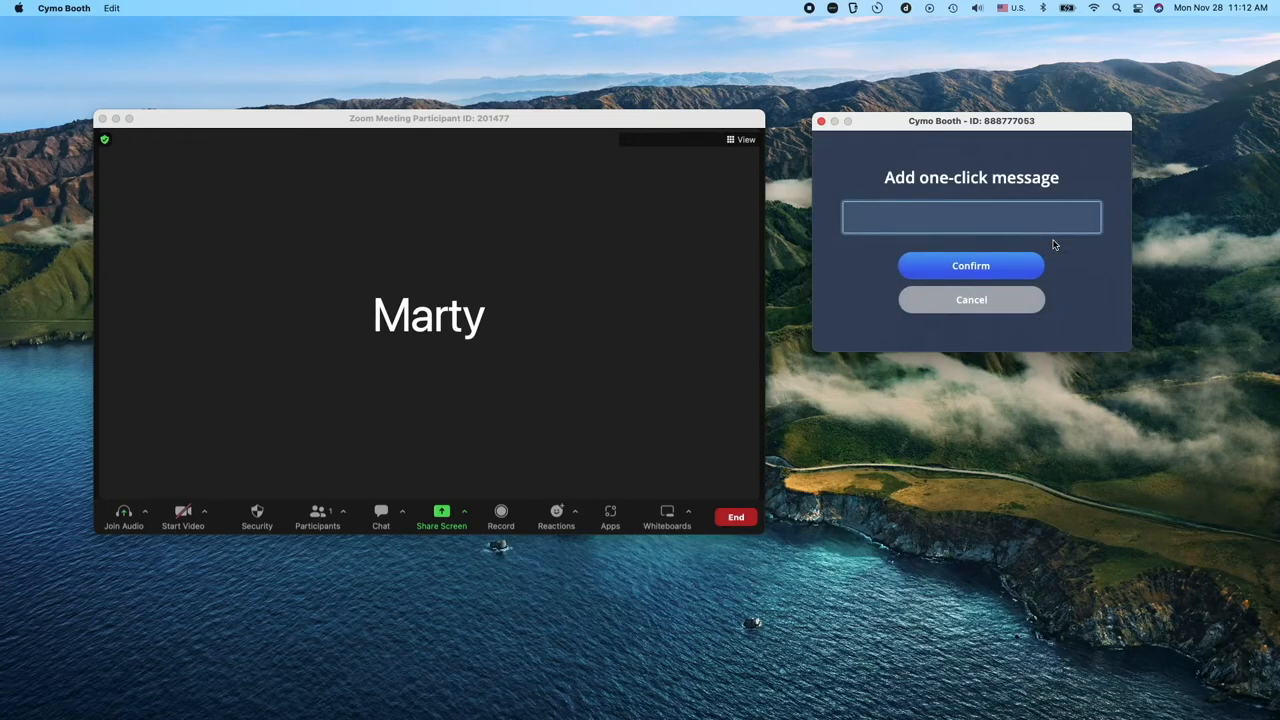
type("Hey!")
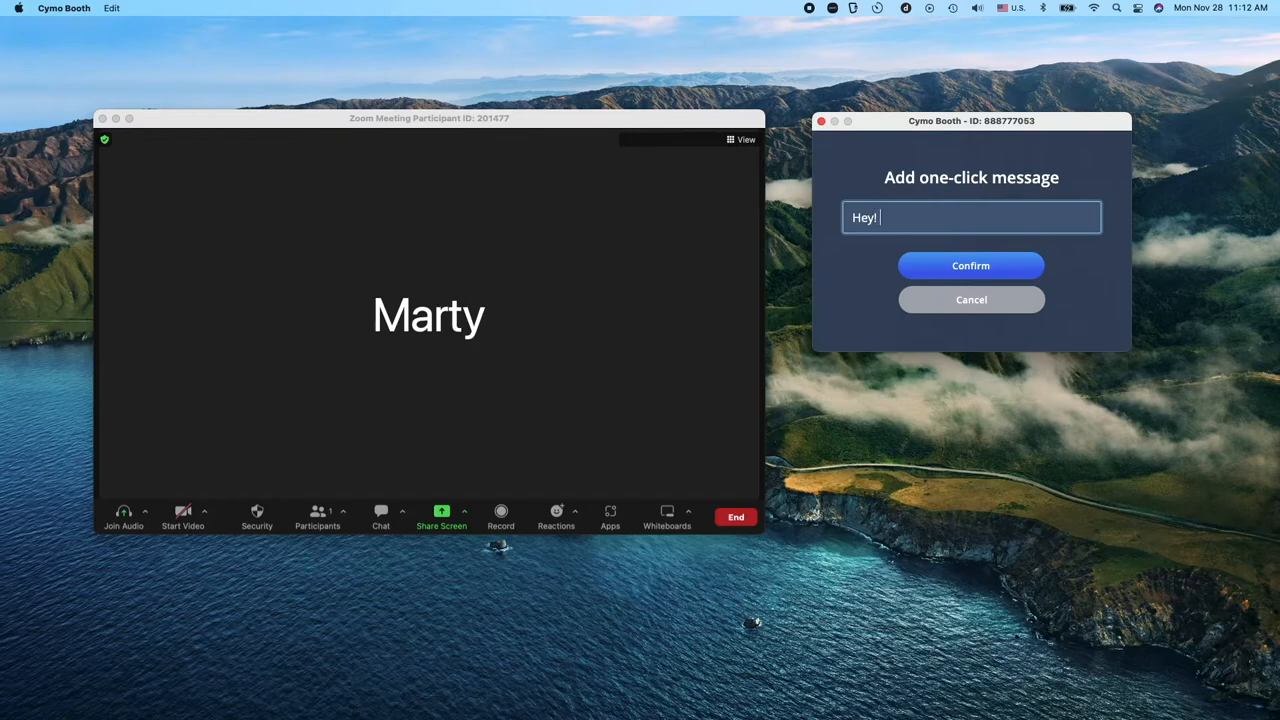
type("Your ca")
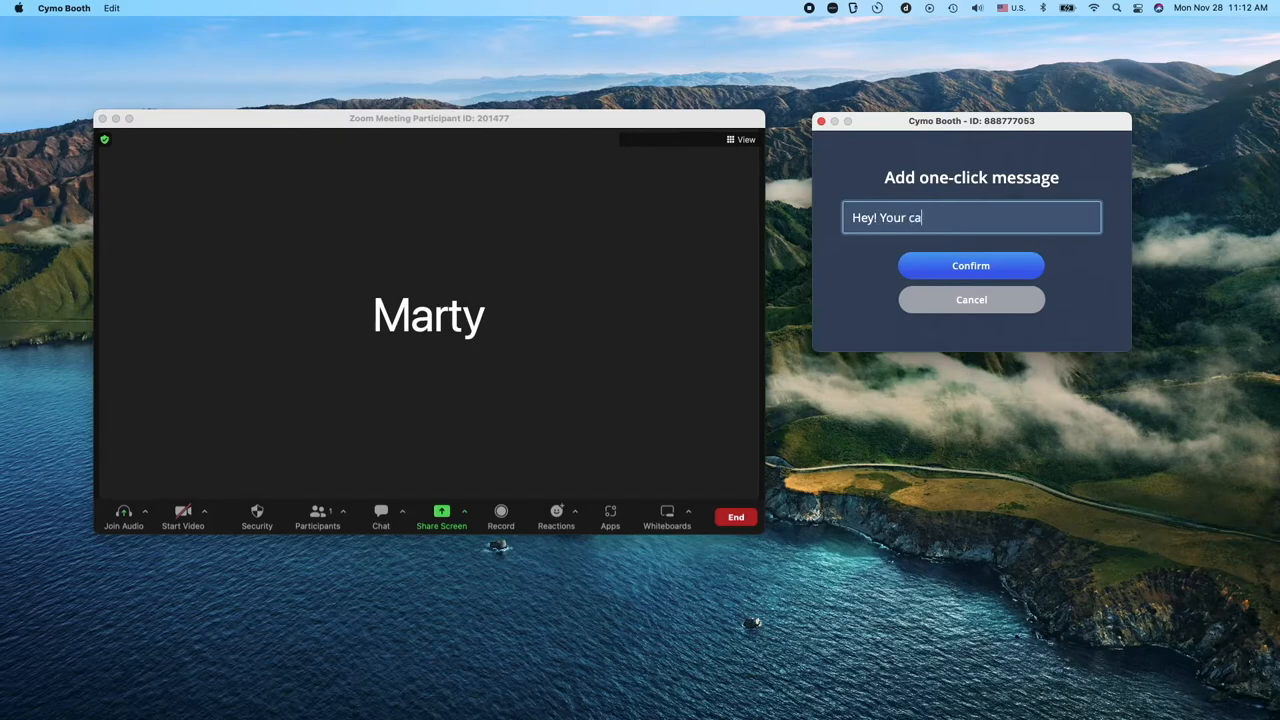
type("t/dog/")
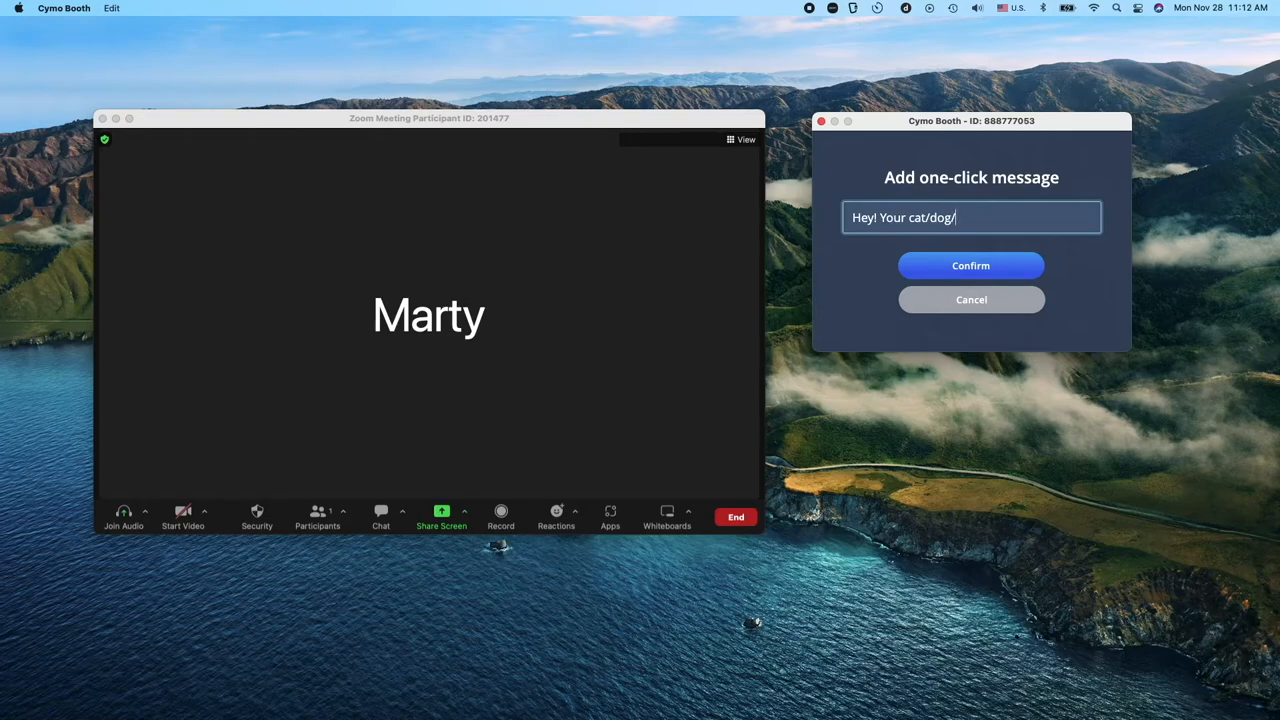
type("rabbit is")
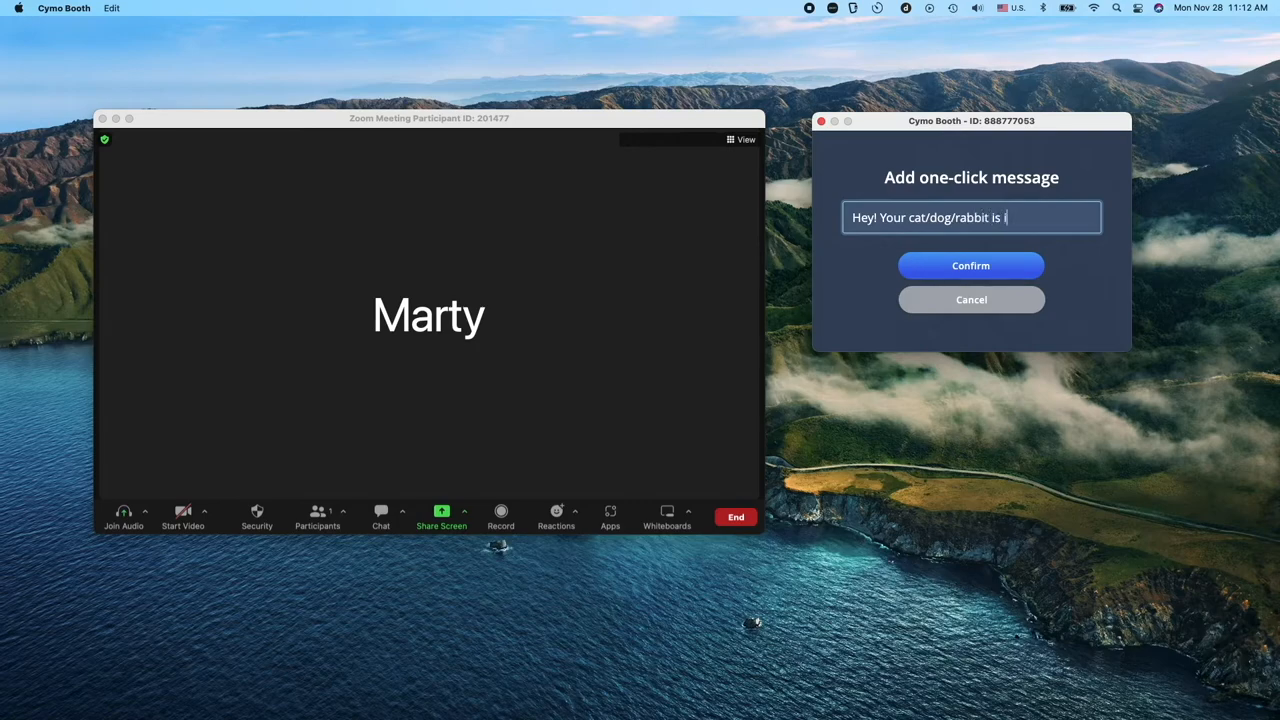
type("in the frame!")
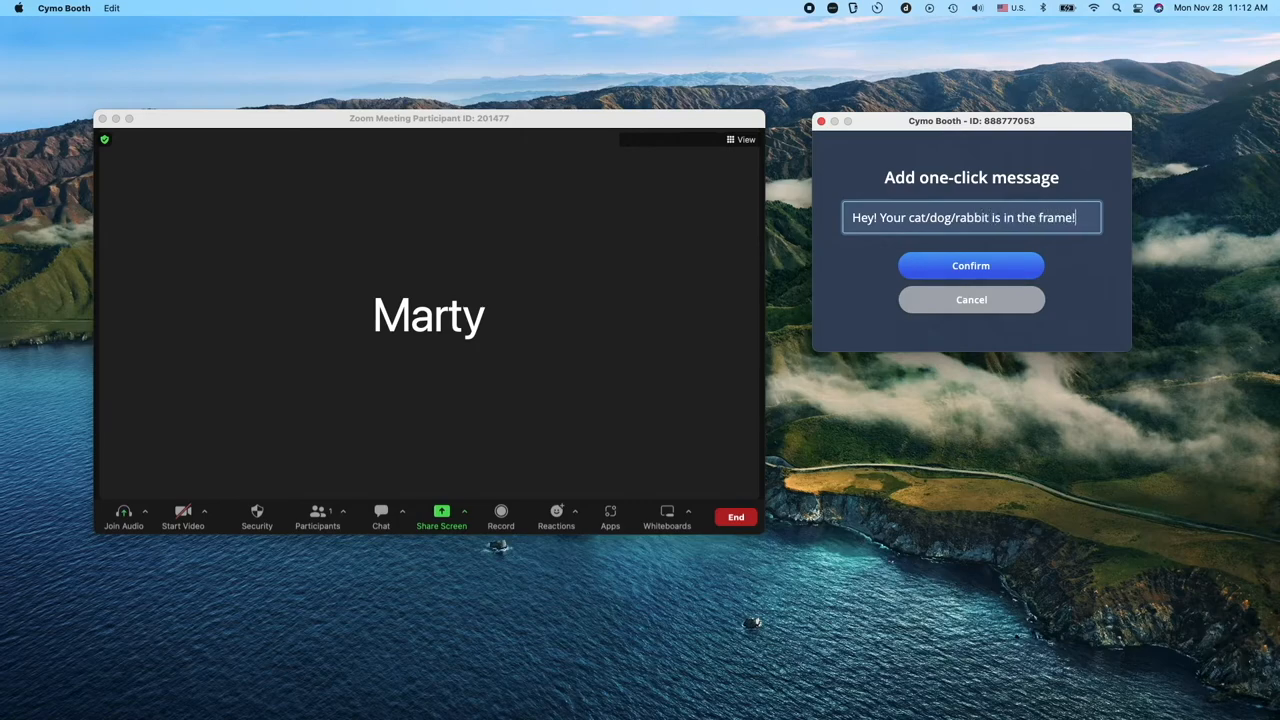
left_click(970, 265)
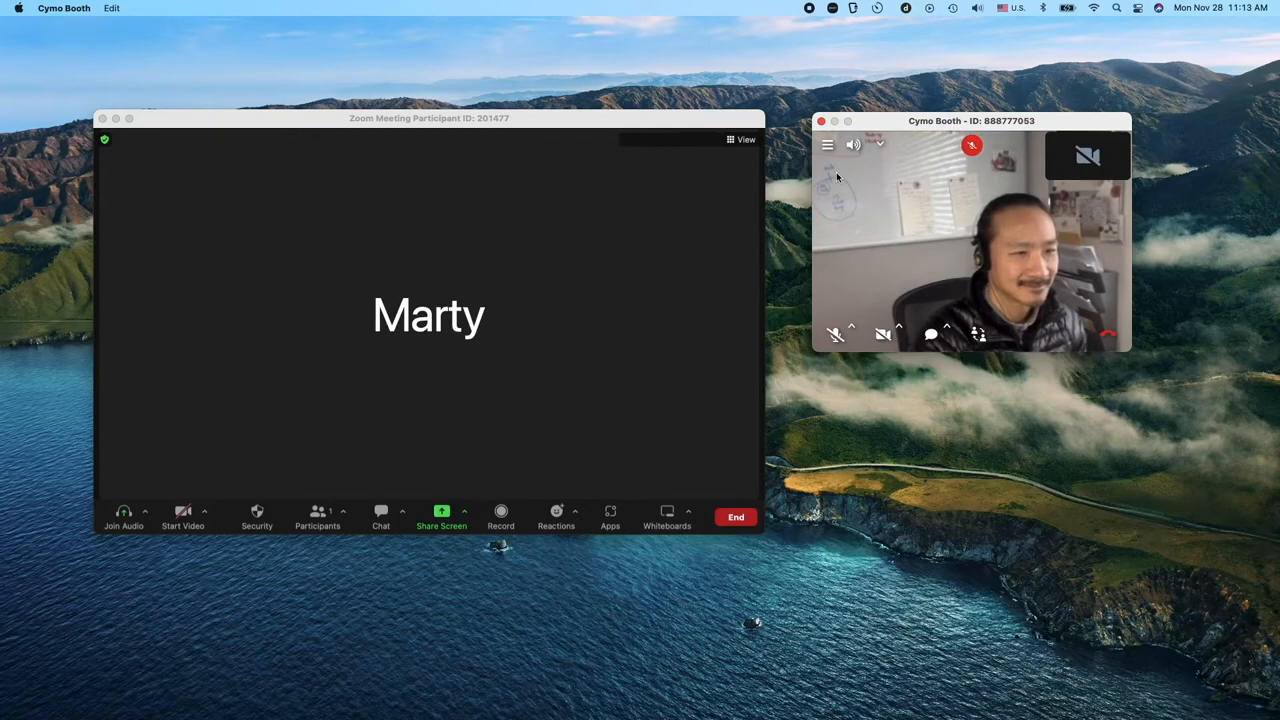
mouse_move(908, 276)
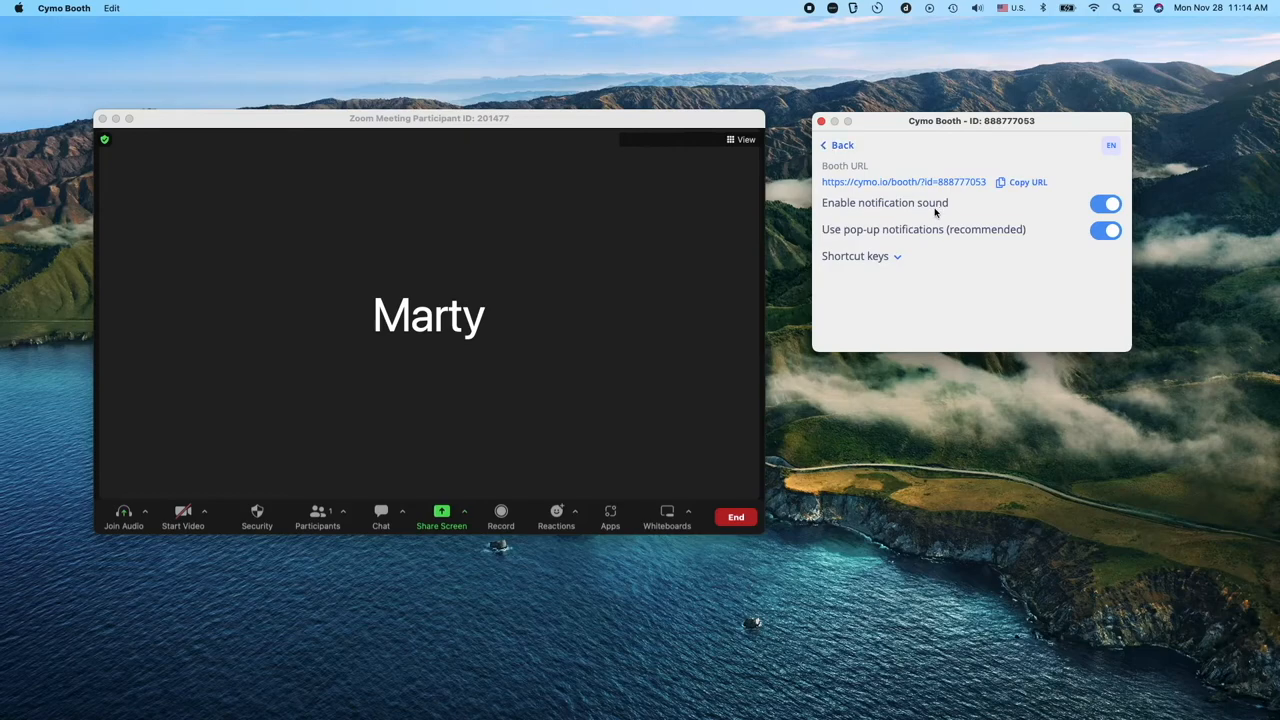
mouse_move(893, 244)
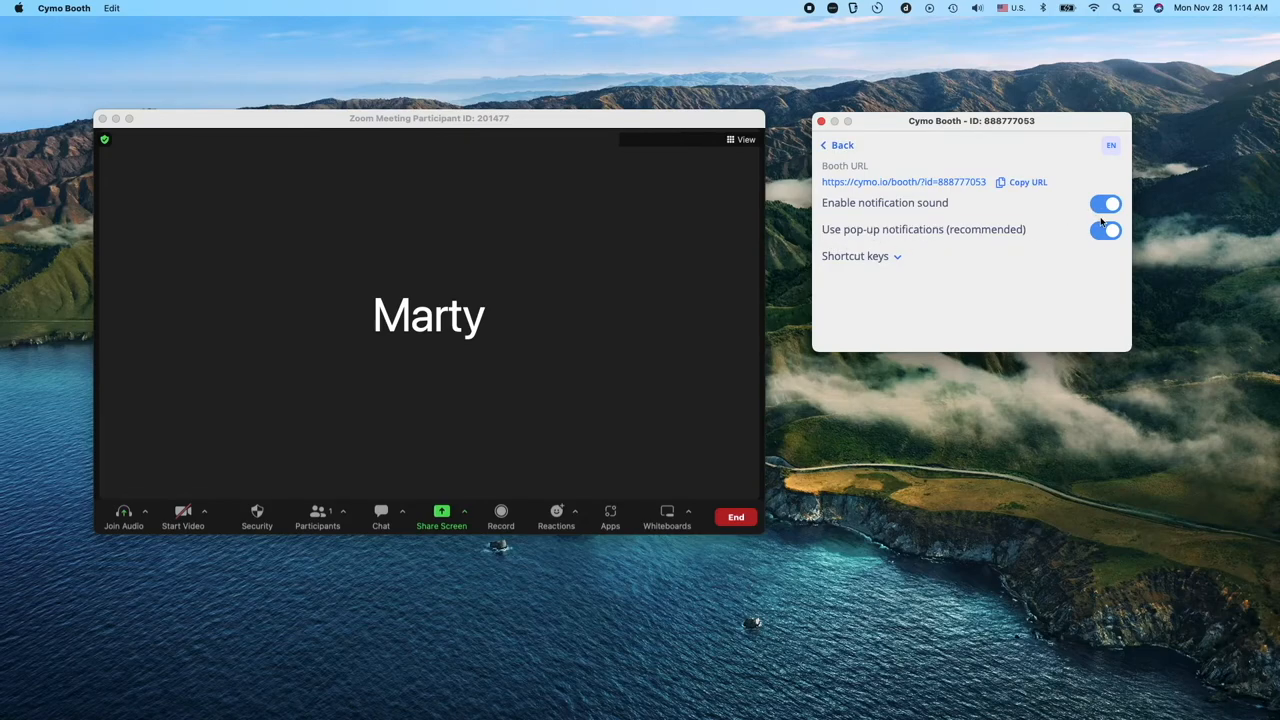
Step: Toggle notification sound and pop-up notifications, then signal the boothmate to switch now
left_click(1105, 230)
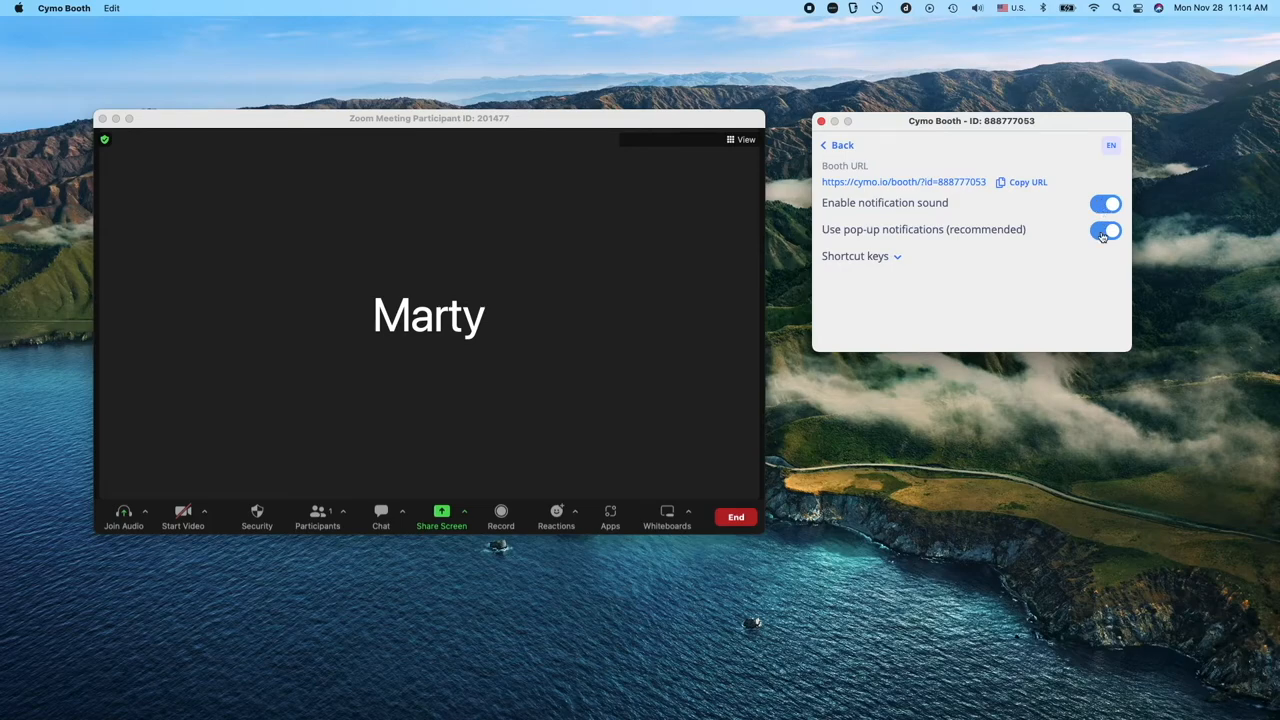
left_click(1105, 231)
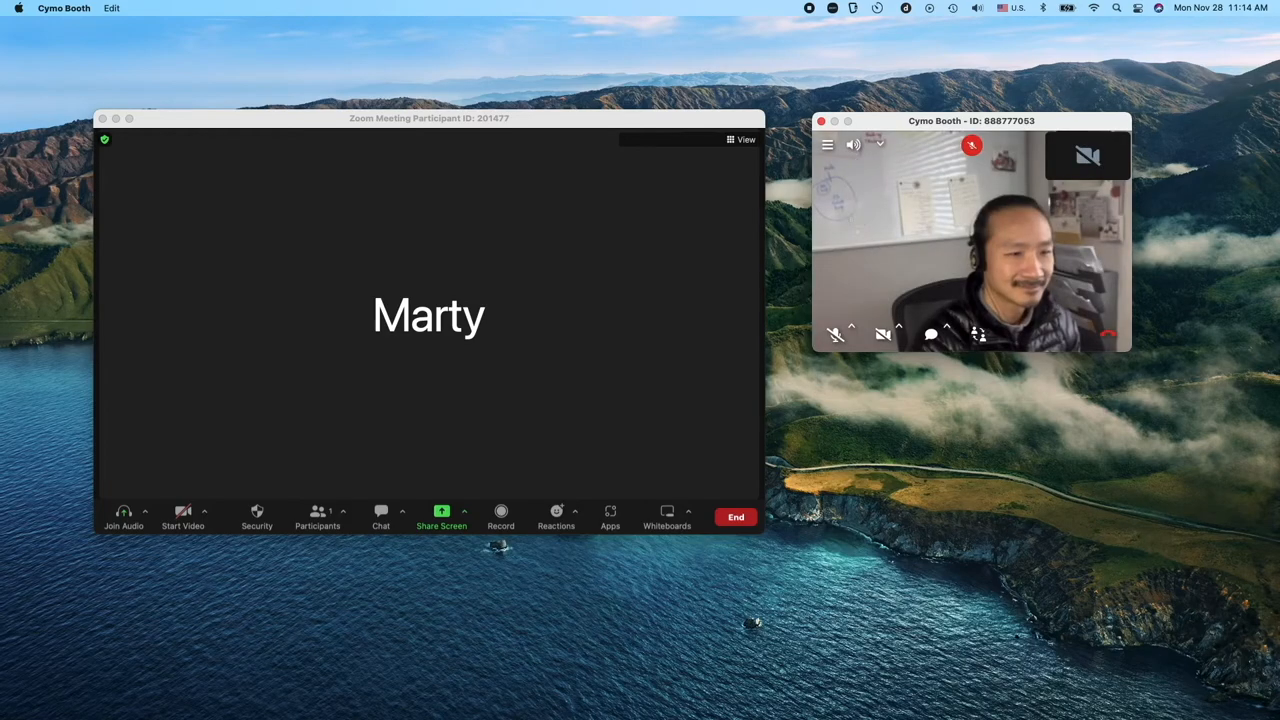
left_click(978, 334)
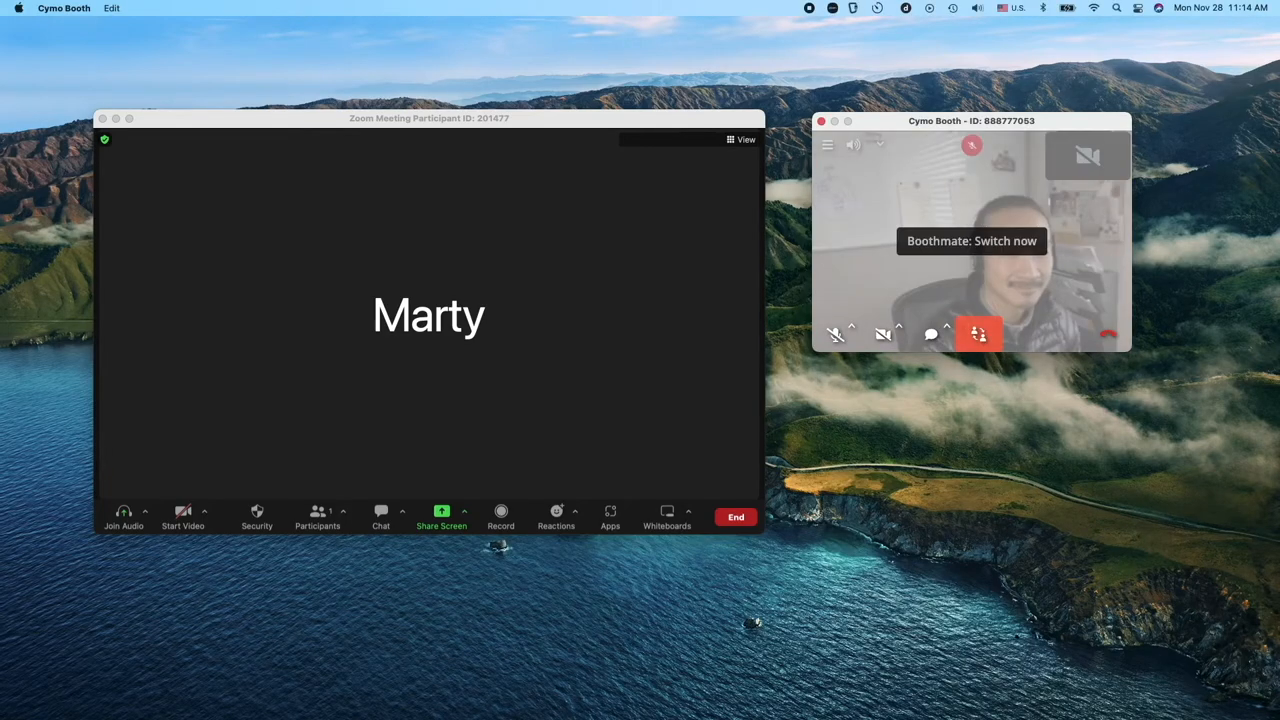